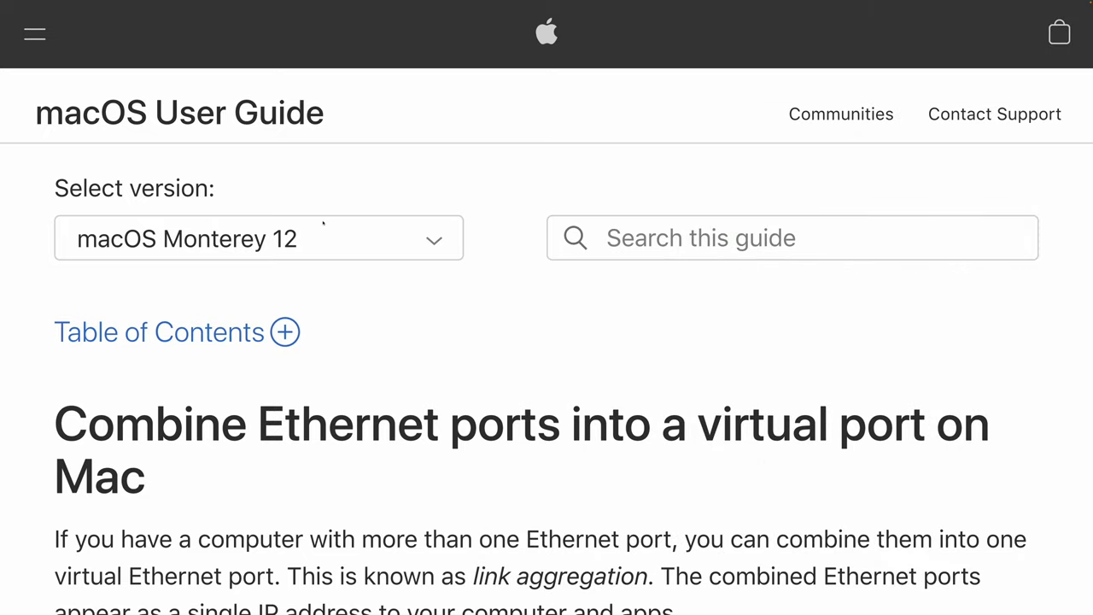
Step: Filter WebFig to bonding interfaces and bring up the MacStudio bond's settings
{"action": "scroll", "scroll_direction": "down", "scroll_amount": 3}
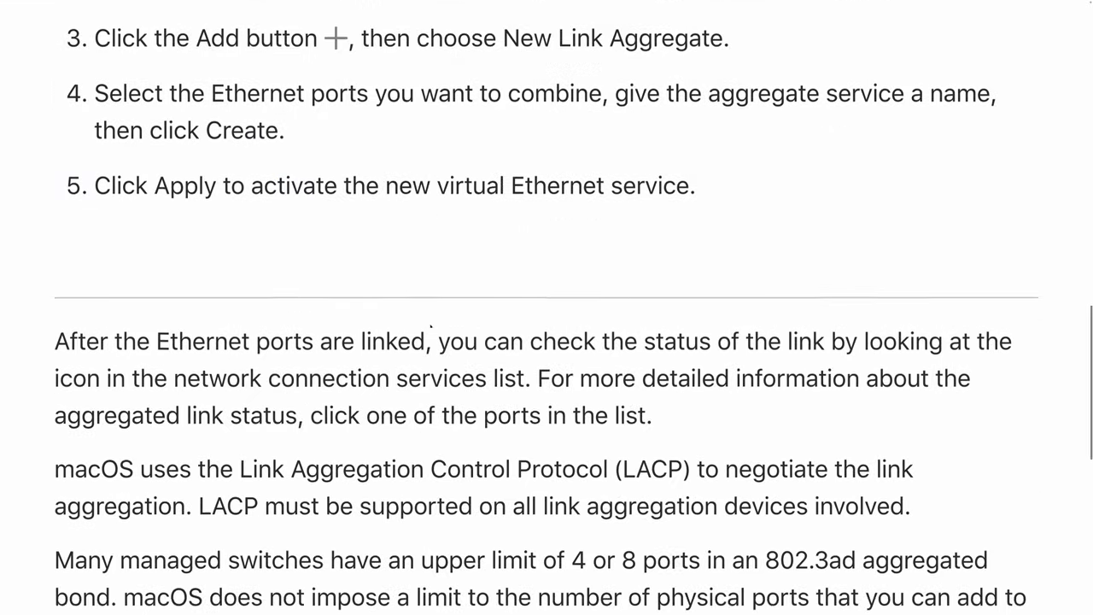
{"action": "scroll", "scroll_direction": "down", "scroll_amount": 3}
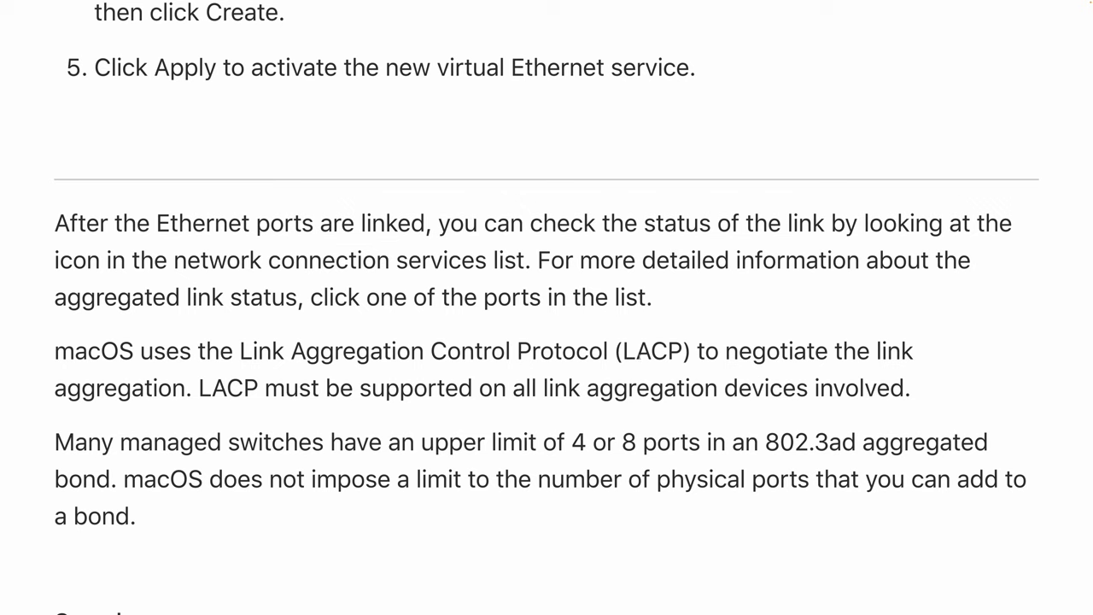
{"action": "mouse_move", "coordinate": [611, 505]}
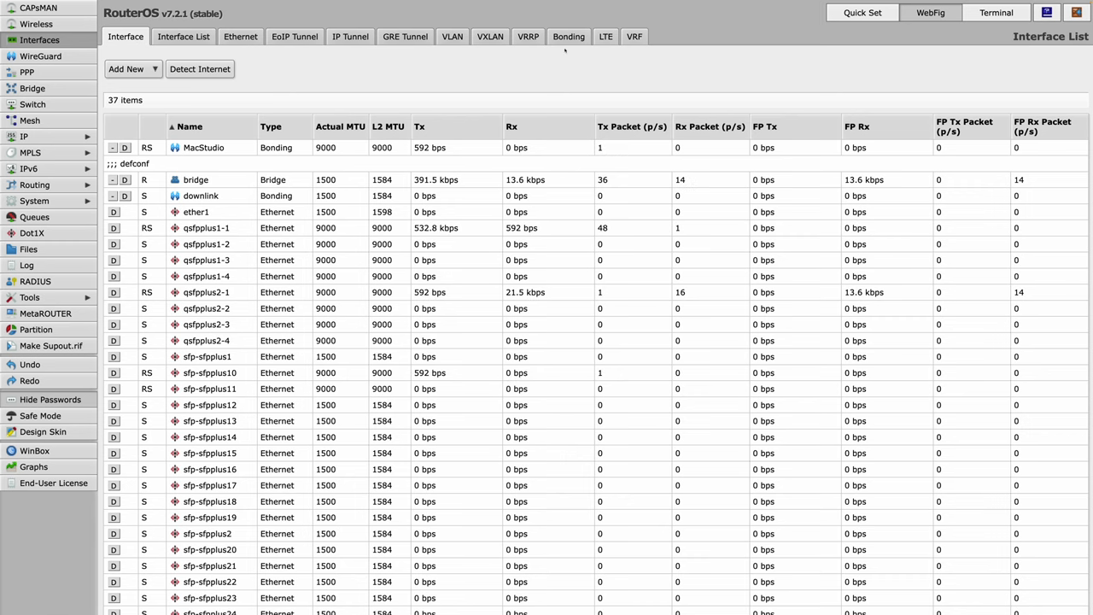
{"action": "left_click", "coordinate": [568, 36]}
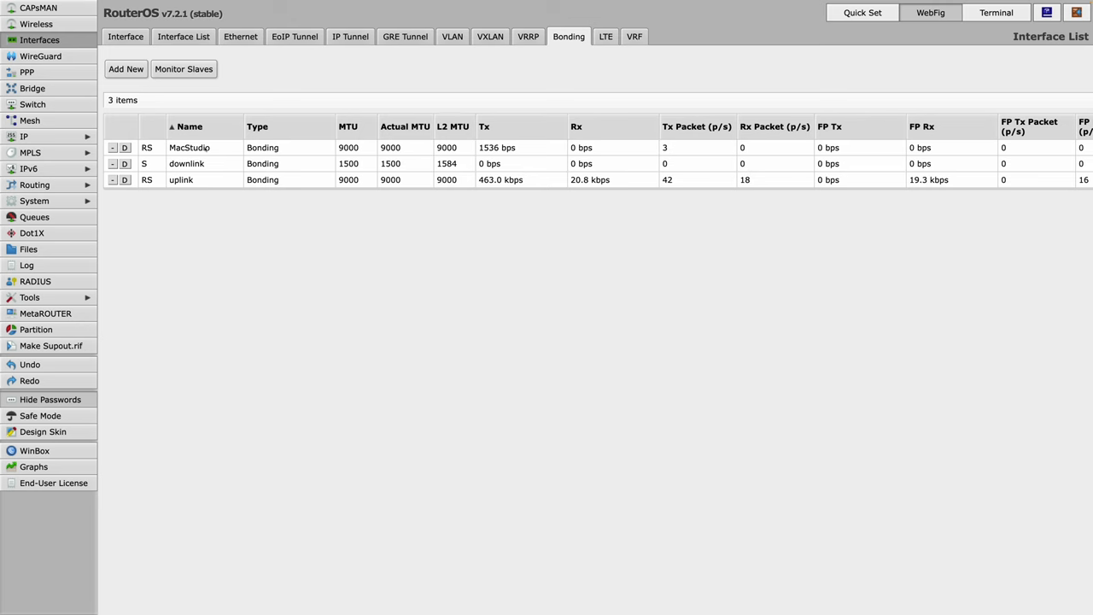
{"action": "double_click", "coordinate": [188, 147]}
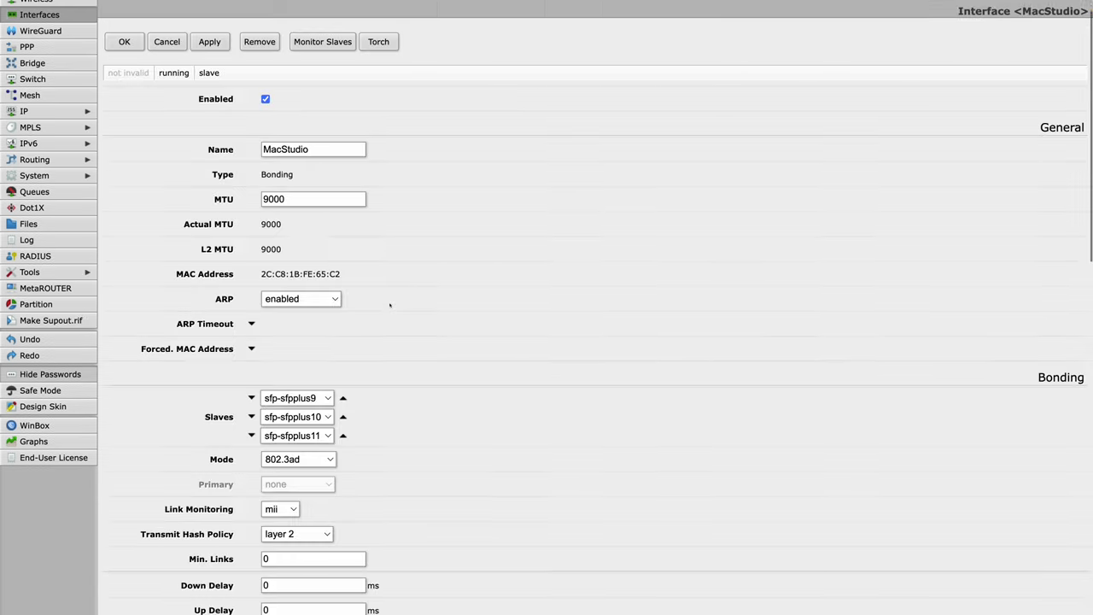
Step: Keep the MacStudio bond's mode at 802.3ad and leave the settings
{"action": "scroll", "scroll_direction": "down", "scroll_amount": 3}
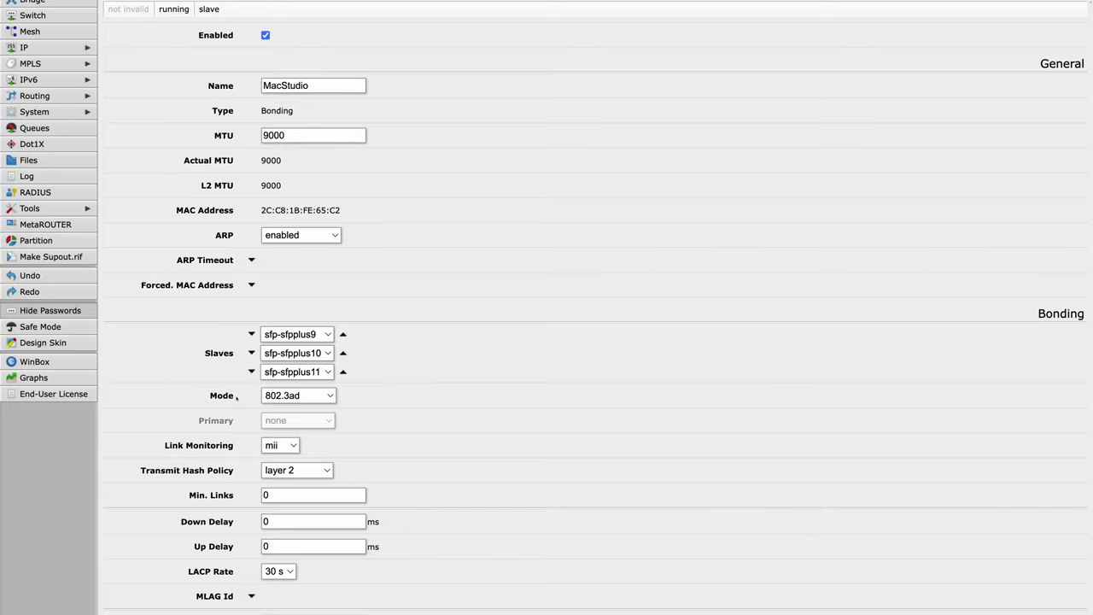
{"action": "left_click", "coordinate": [297, 395]}
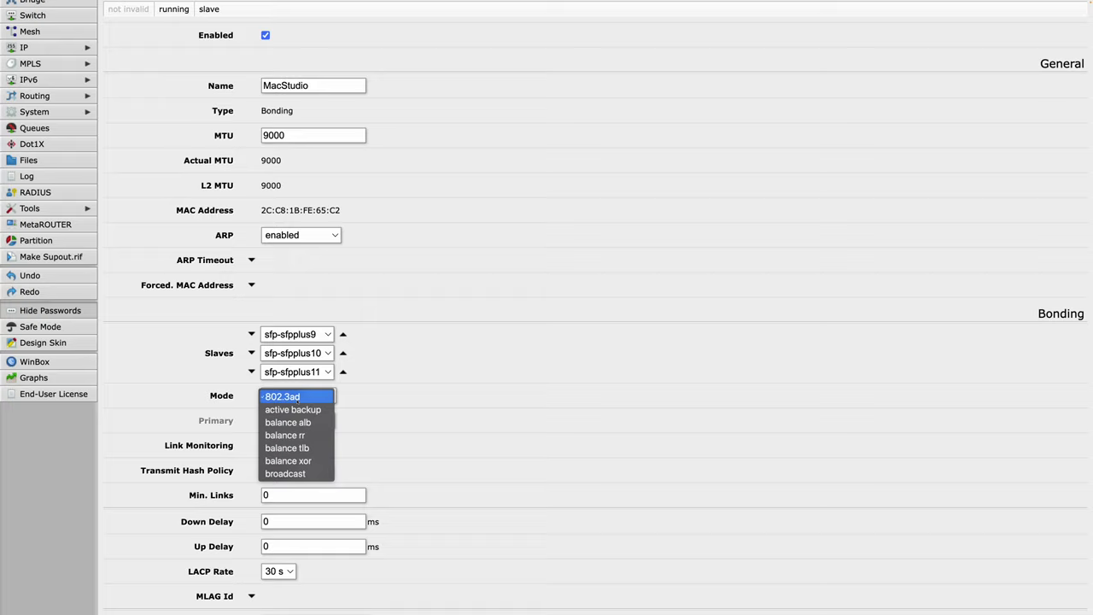
{"action": "left_click", "coordinate": [282, 397]}
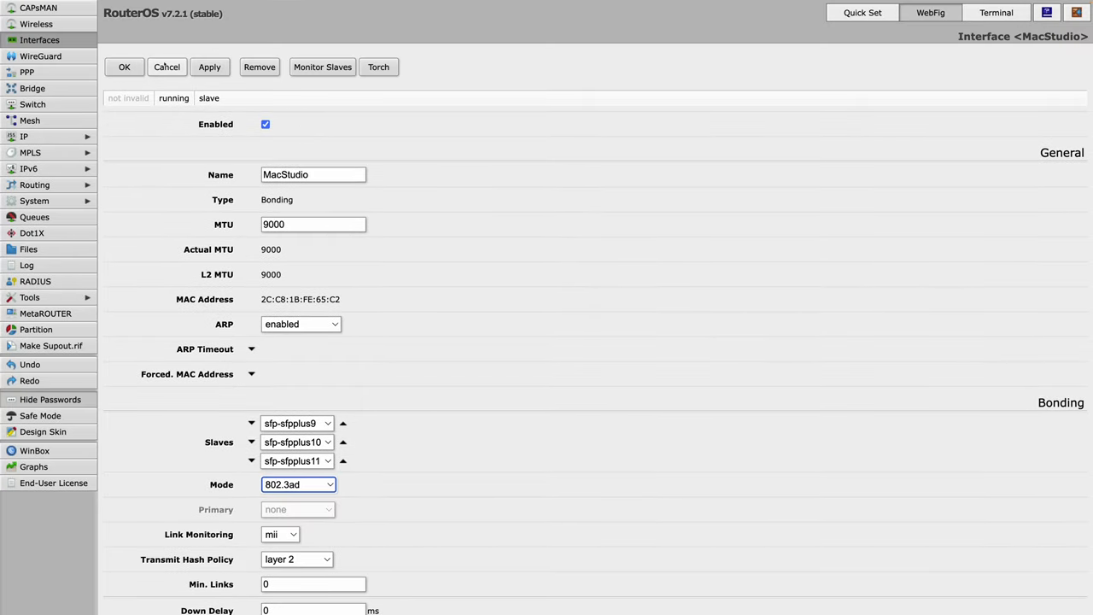
{"action": "left_click", "coordinate": [123, 67]}
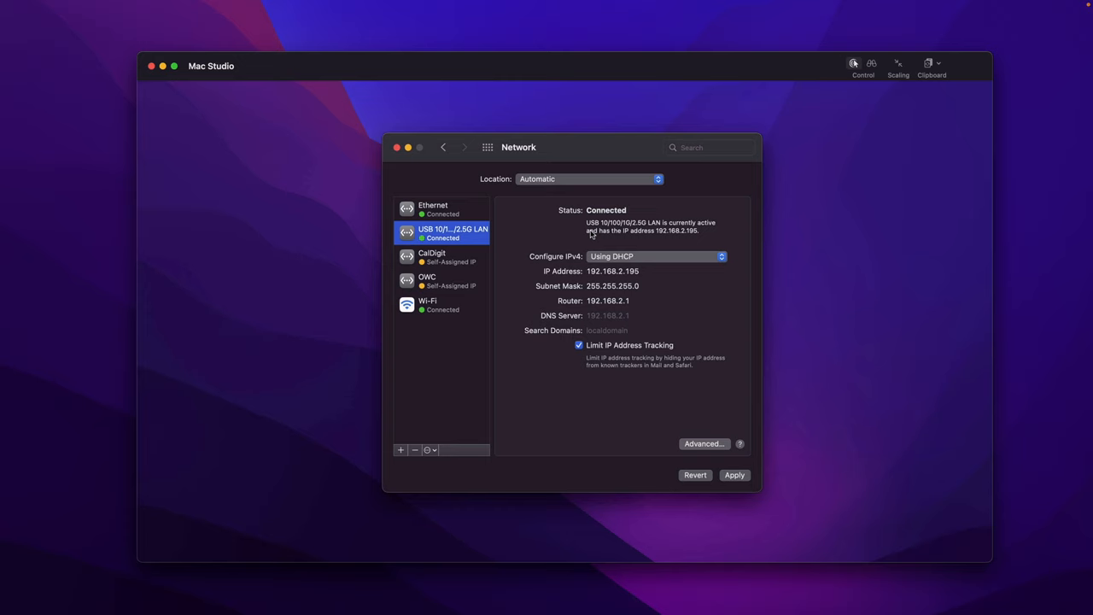
{"action": "mouse_move", "coordinate": [488, 211]}
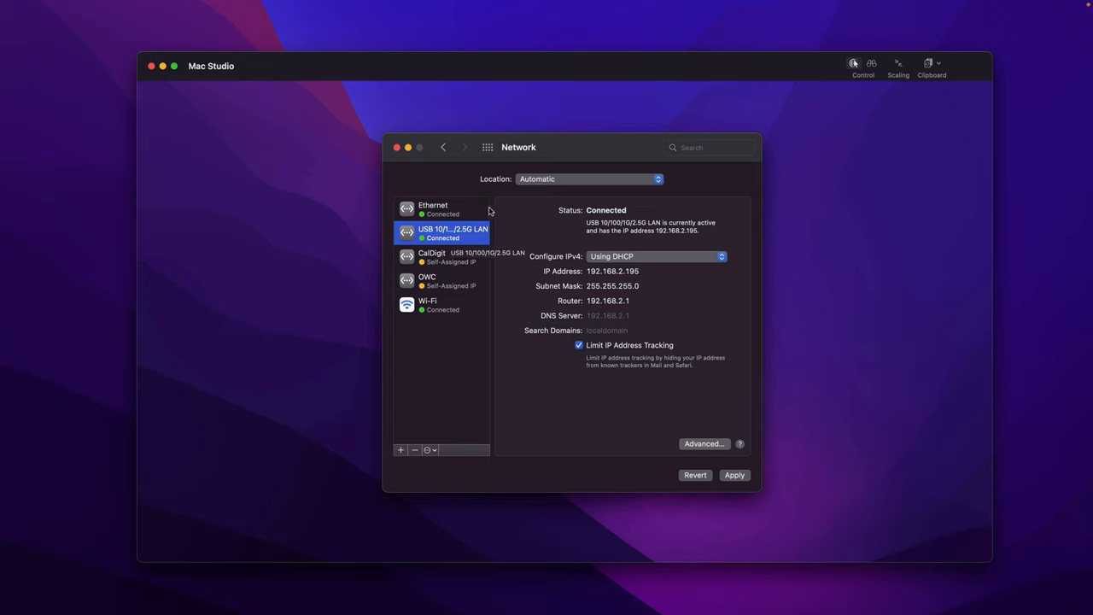
{"action": "mouse_move", "coordinate": [444, 215]}
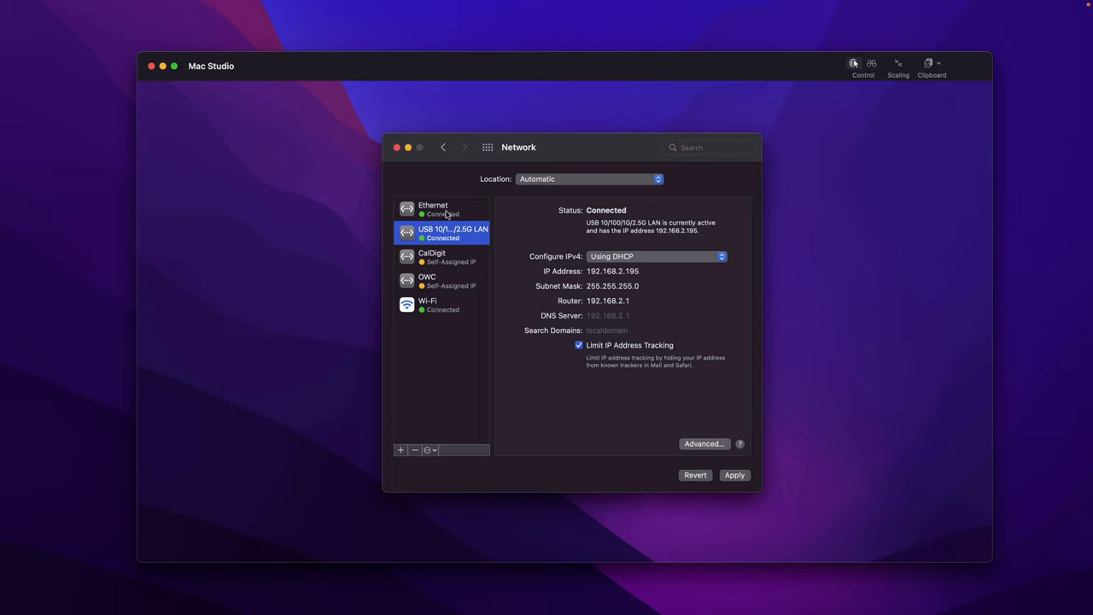
Step: Review Wi-Fi, USB LAN, Ethernet and CalDigit service details, ending on CalDigit's self-assigned IP
{"action": "left_click", "coordinate": [427, 304]}
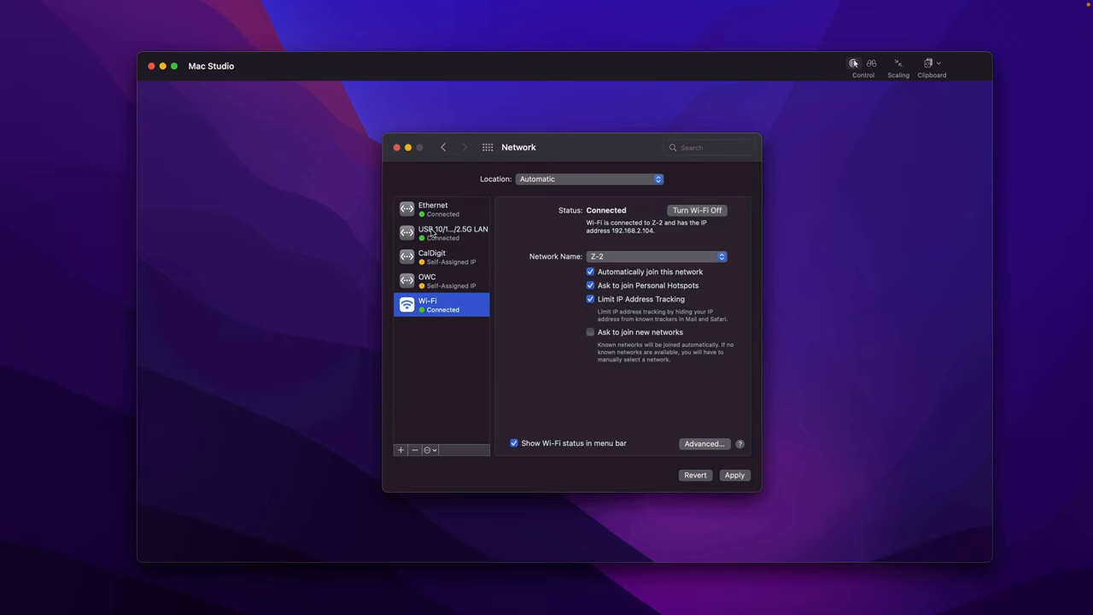
{"action": "left_click", "coordinate": [453, 233]}
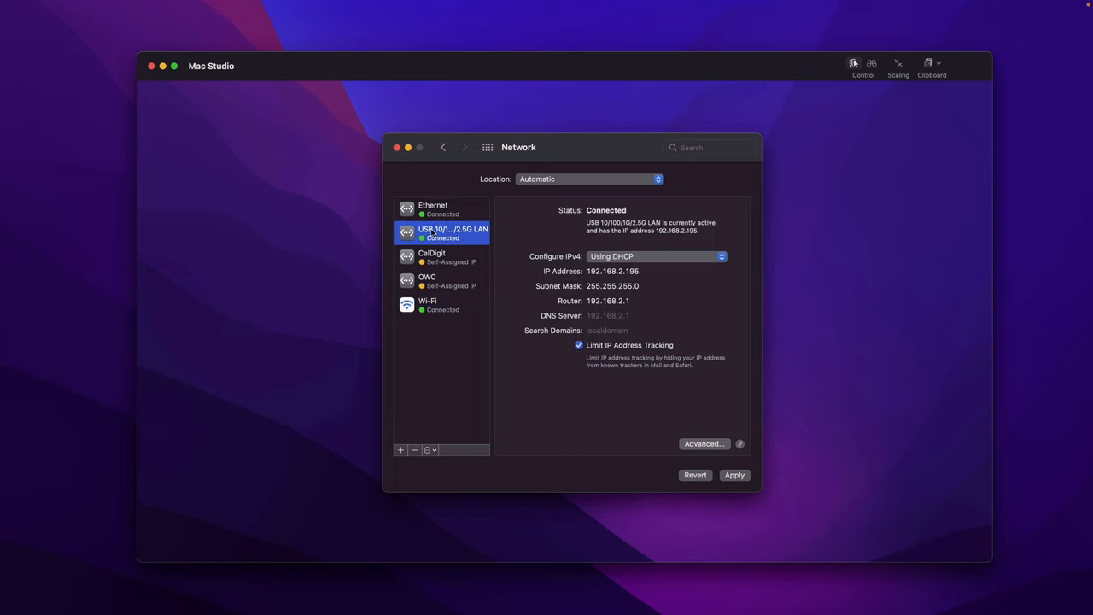
{"action": "mouse_move", "coordinate": [433, 209]}
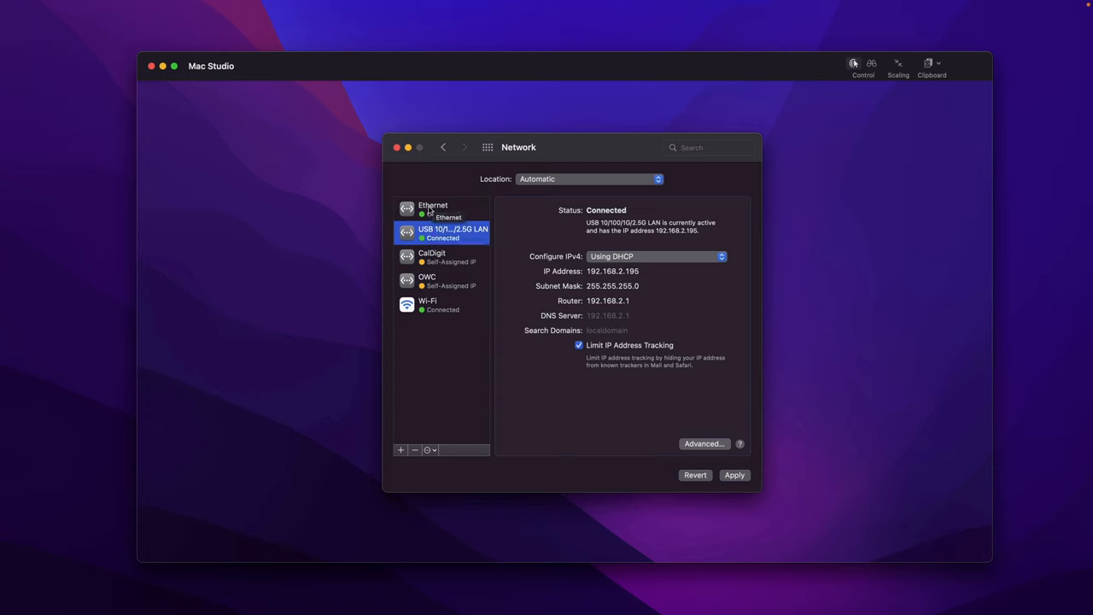
{"action": "left_click", "coordinate": [433, 208]}
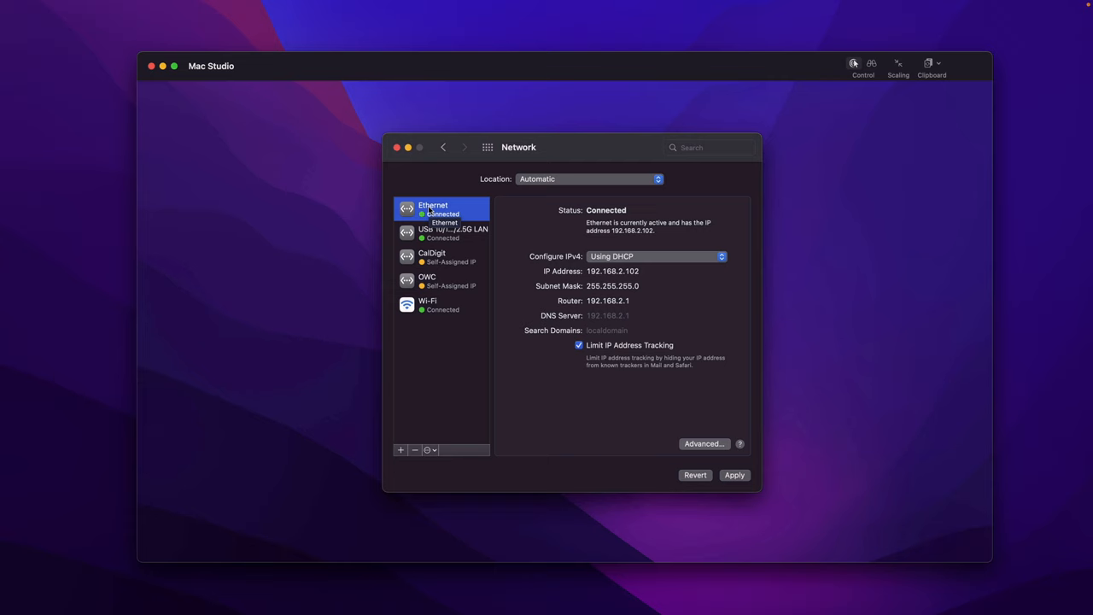
{"action": "left_click", "coordinate": [432, 256]}
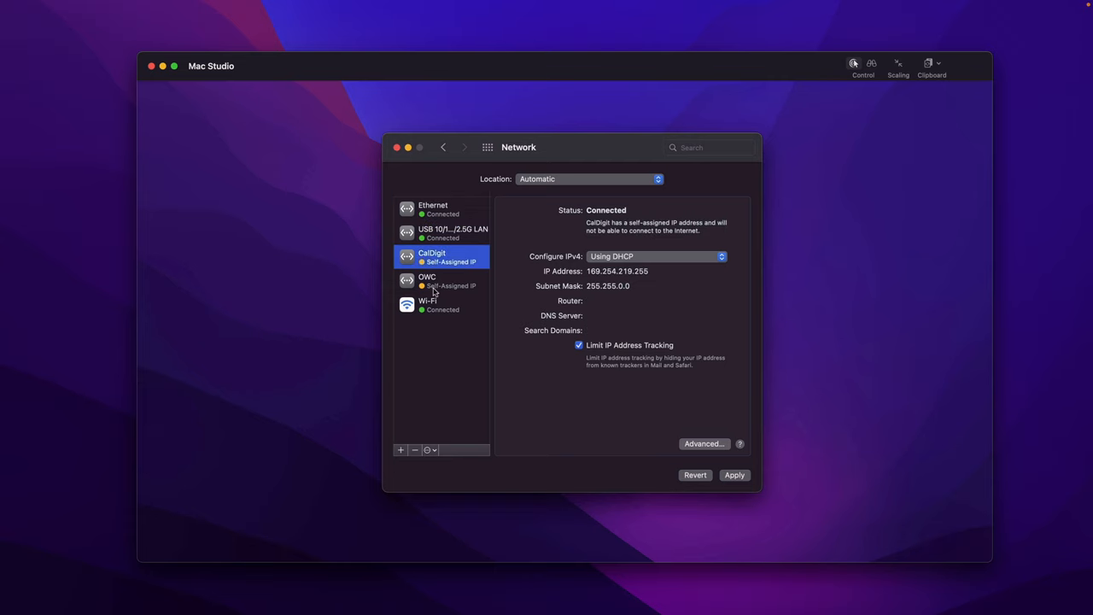
{"action": "left_click", "coordinate": [441, 280]}
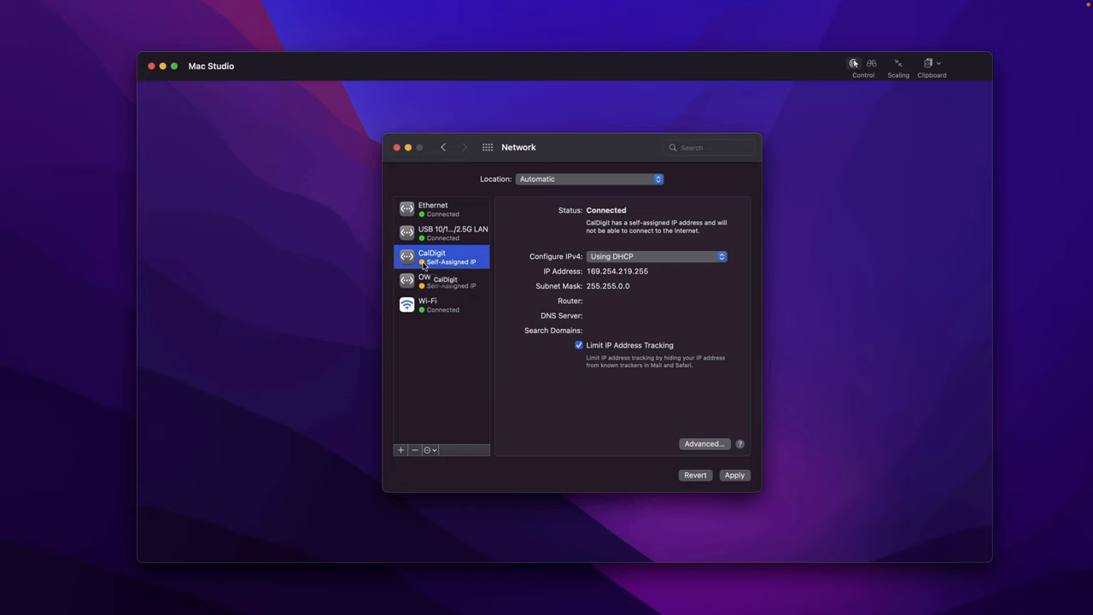
{"action": "mouse_move", "coordinate": [465, 268]}
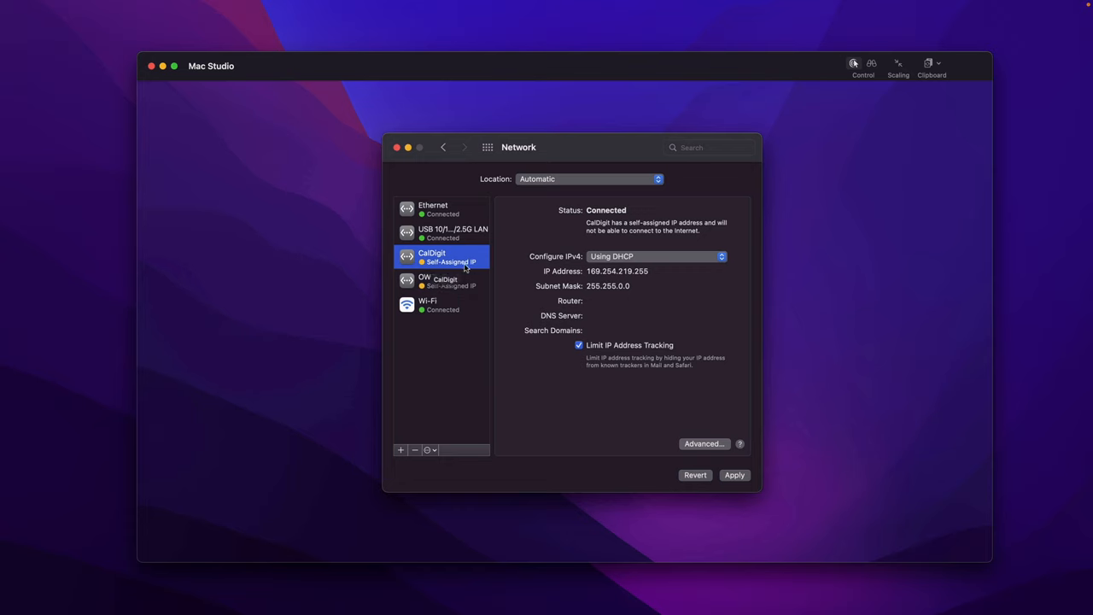
{"action": "mouse_move", "coordinate": [458, 267]}
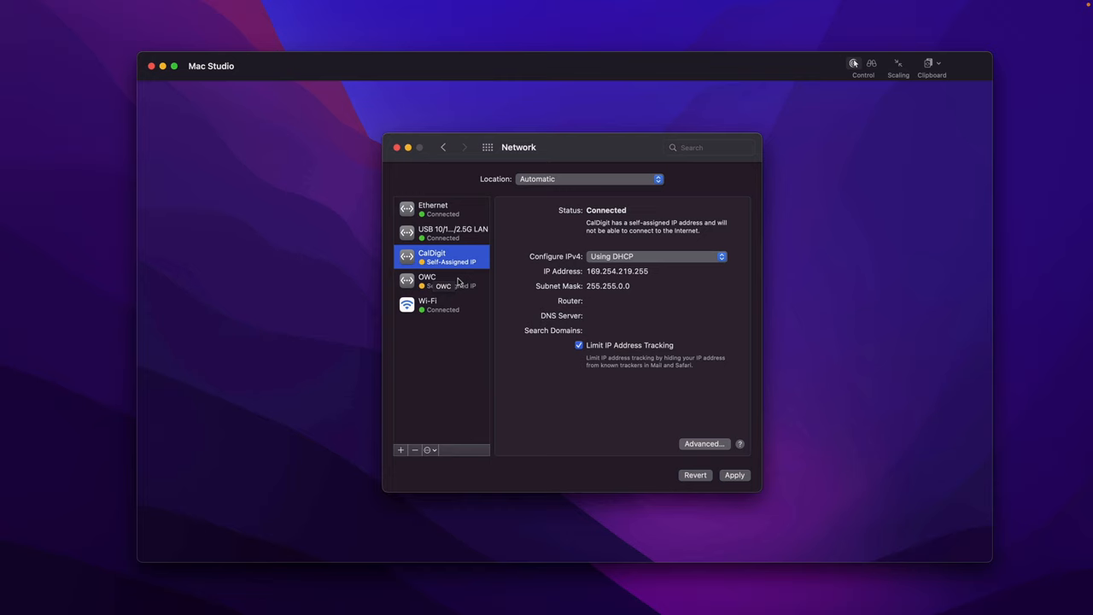
{"action": "mouse_move", "coordinate": [442, 282]}
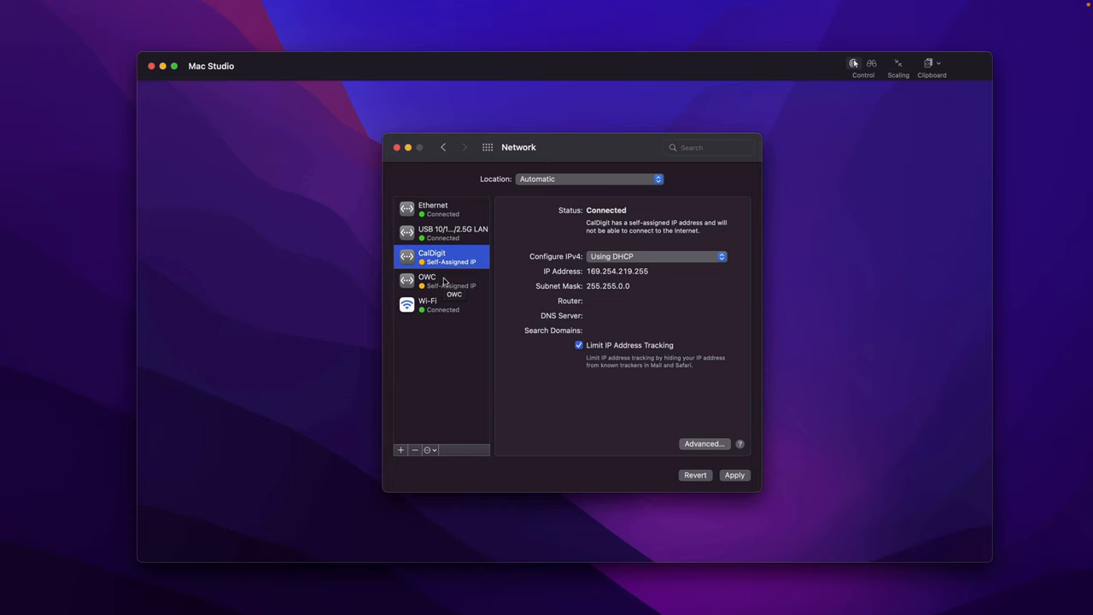
{"action": "mouse_move", "coordinate": [526, 307]}
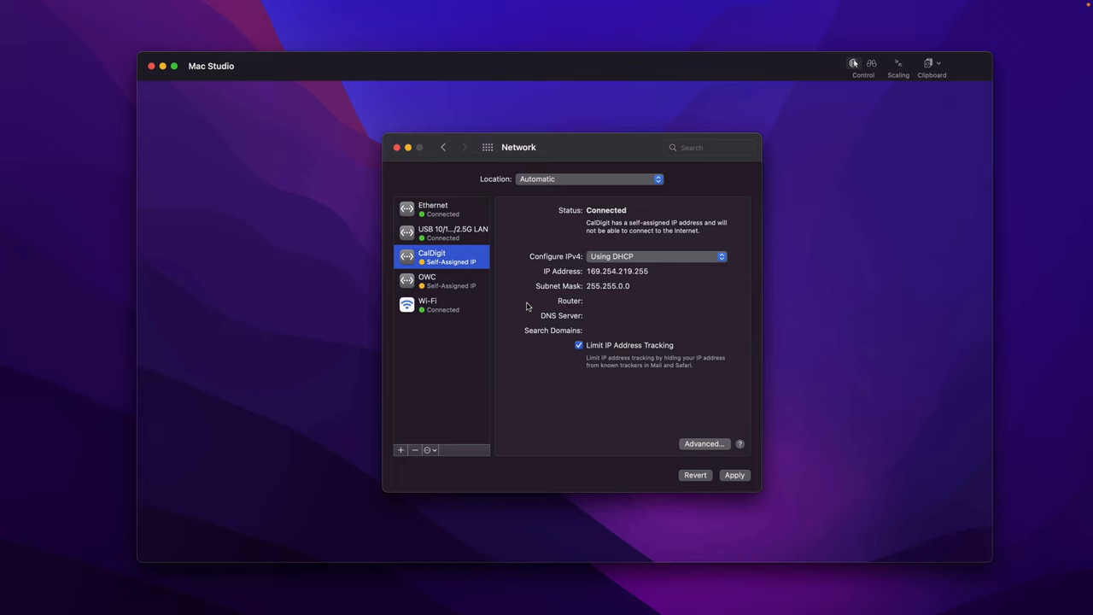
{"action": "mouse_move", "coordinate": [430, 454]}
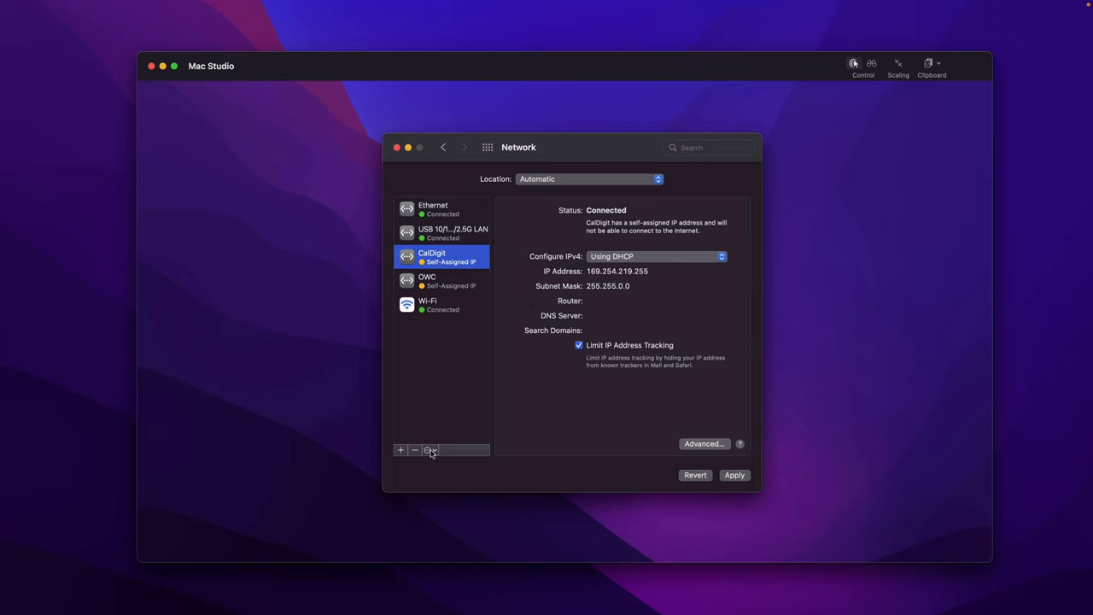
Step: From the virtual interfaces manager, start a New Link Aggregate showing its member interface list
{"action": "left_click", "coordinate": [429, 451]}
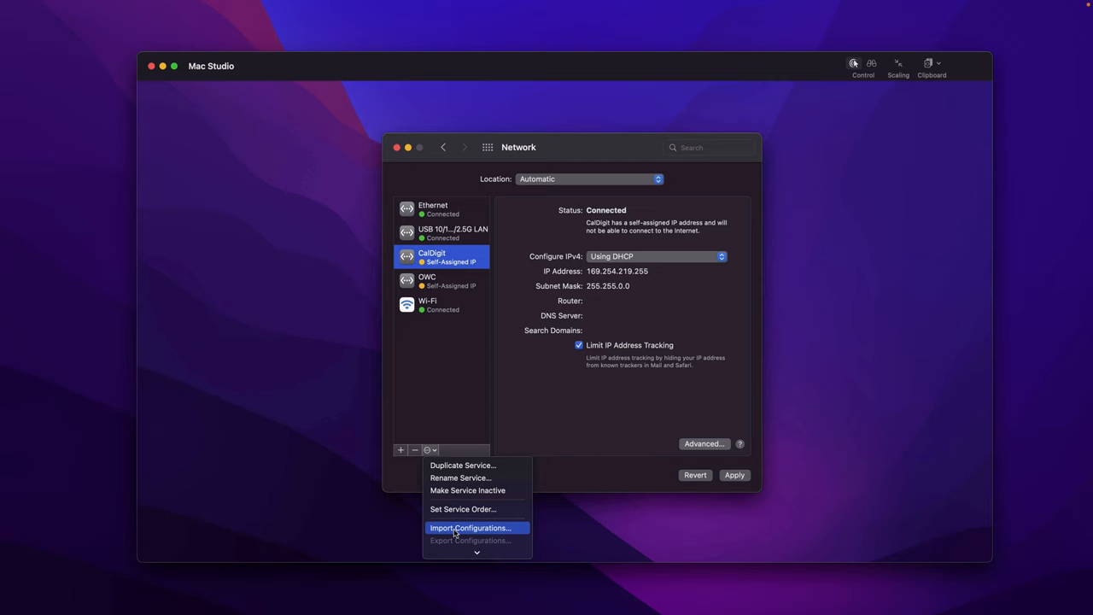
{"action": "mouse_move", "coordinate": [476, 550]}
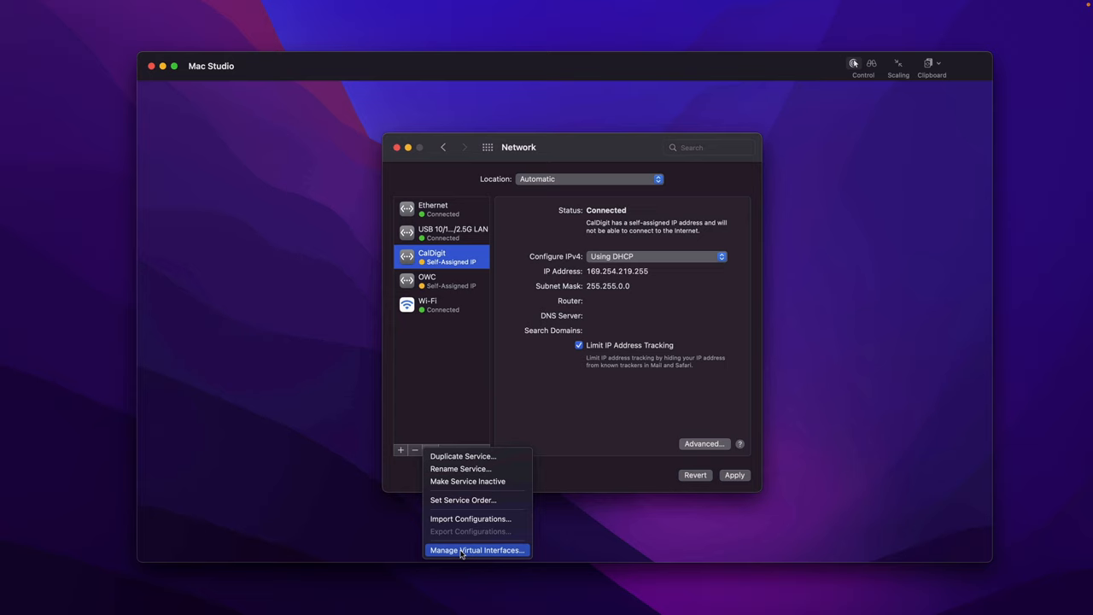
{"action": "left_click", "coordinate": [476, 549]}
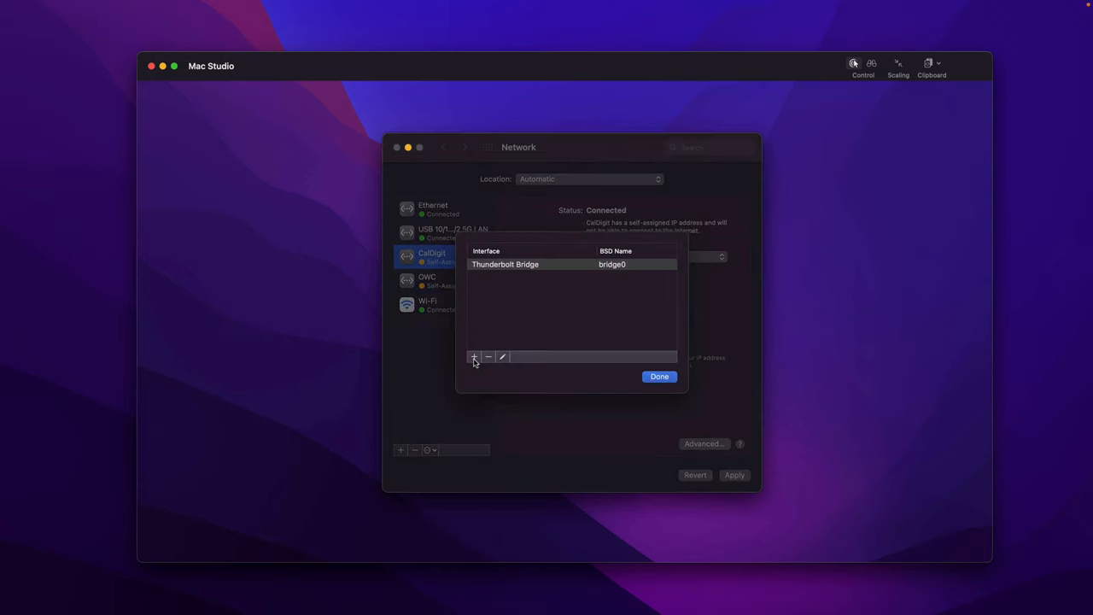
{"action": "left_click", "coordinate": [475, 357]}
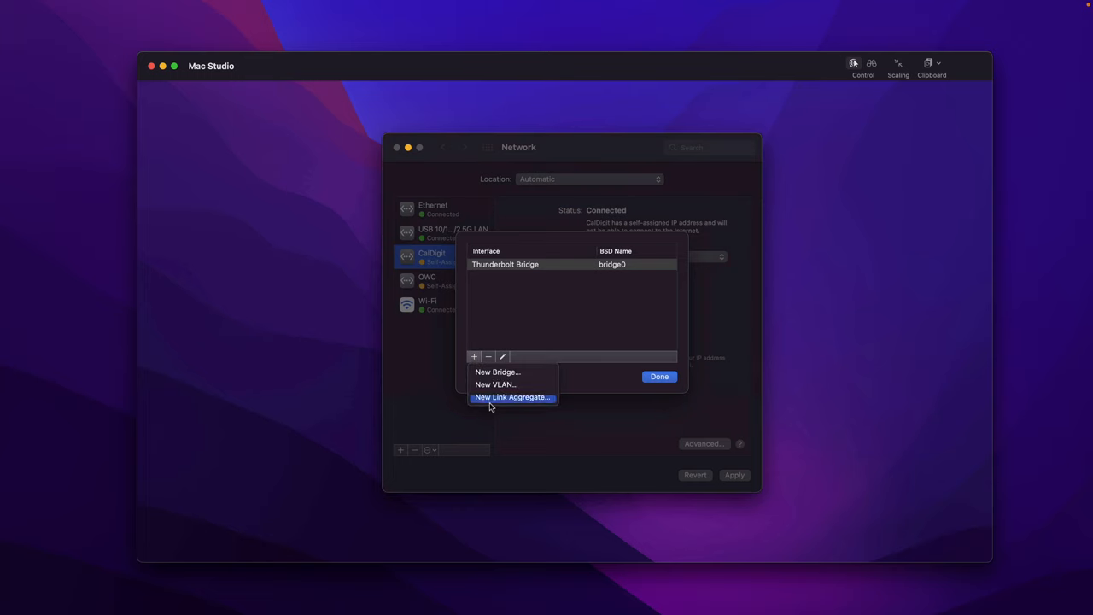
{"action": "left_click", "coordinate": [513, 396]}
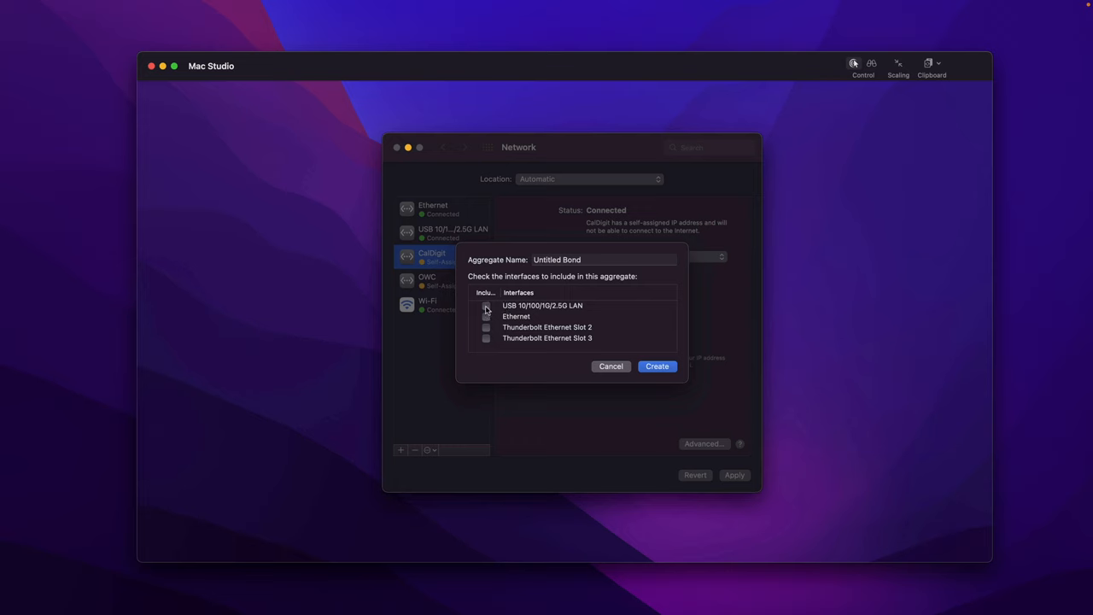
Step: Create aggregate '30 GbE' from Ethernet plus Thunderbolt Ethernet Slots 2 and 3
{"action": "left_click", "coordinate": [487, 315]}
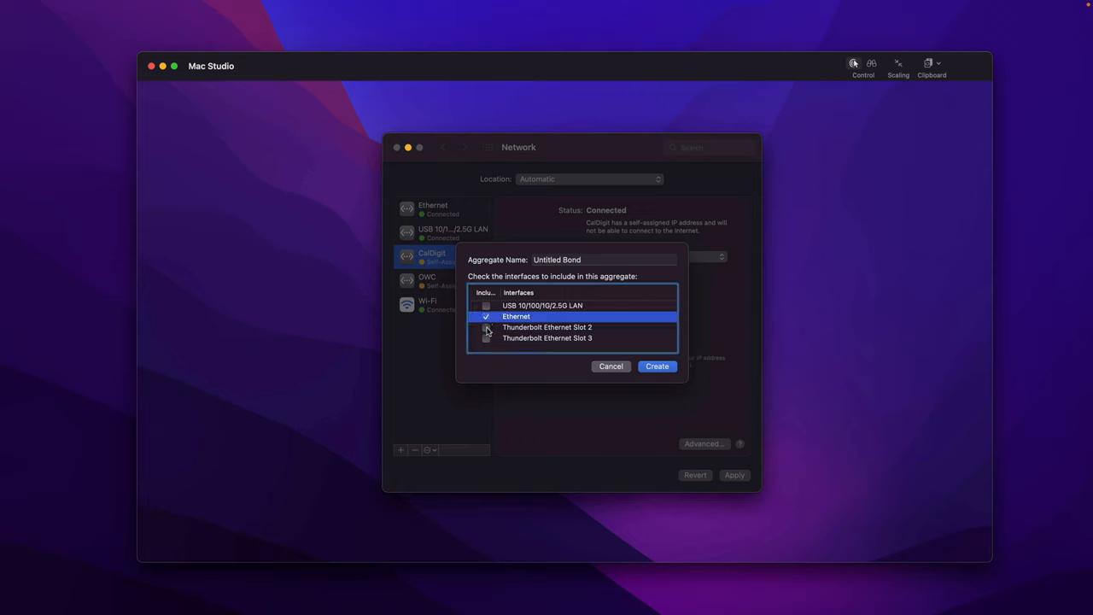
{"action": "left_click", "coordinate": [485, 338]}
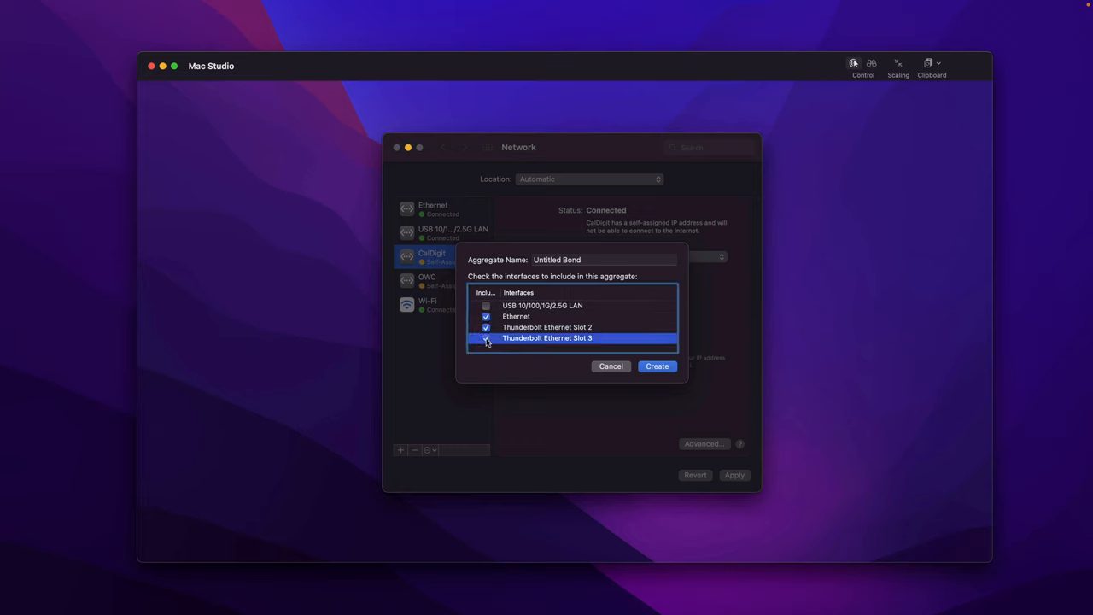
{"action": "left_click", "coordinate": [485, 338]}
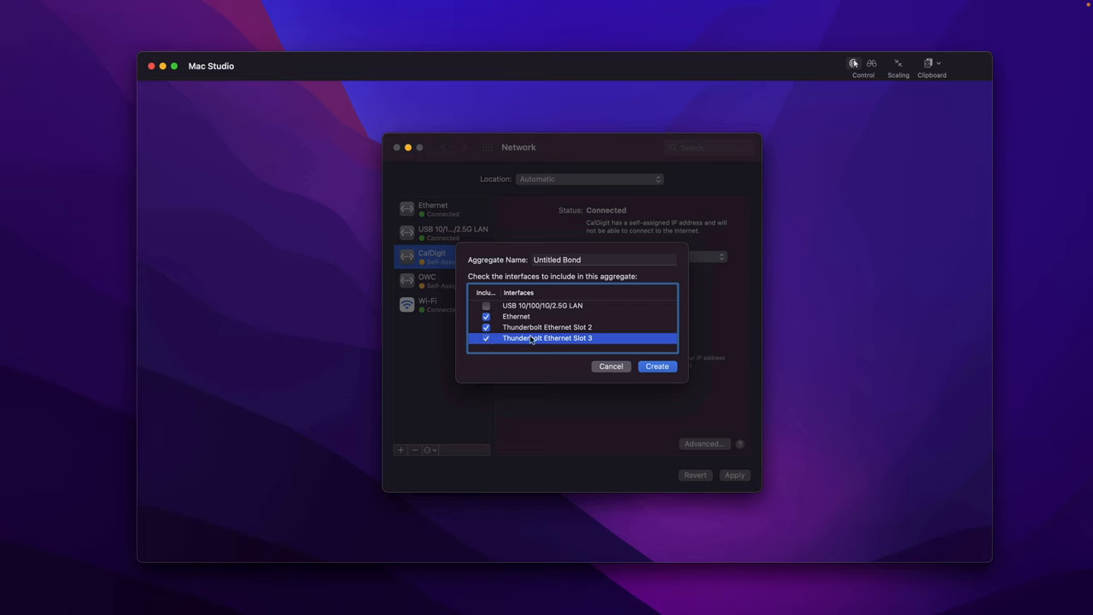
{"action": "left_click", "coordinate": [601, 259]}
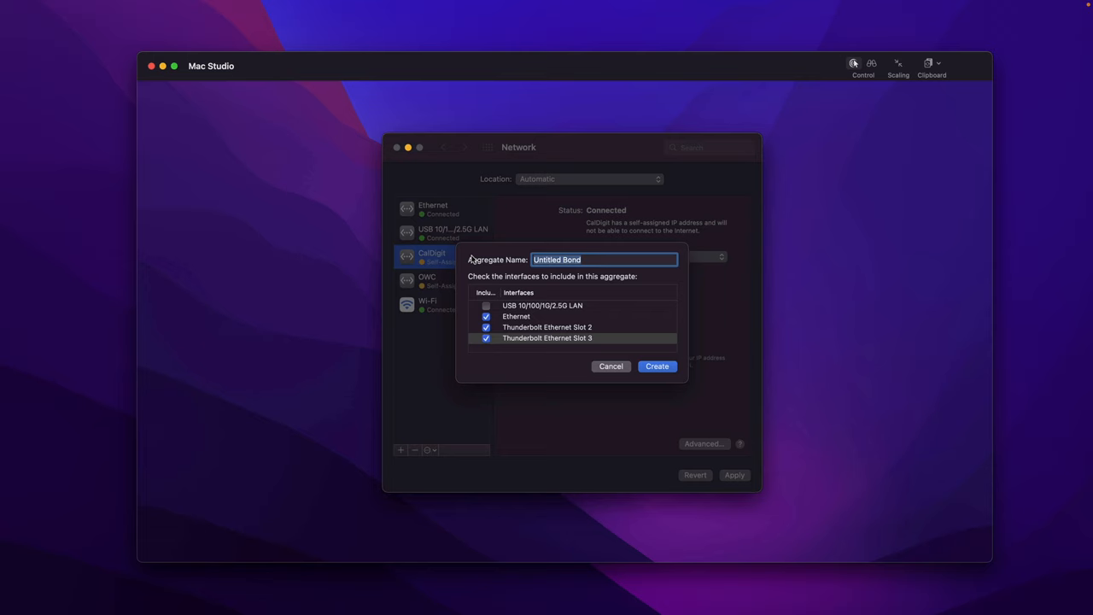
{"action": "type", "text": "30"}
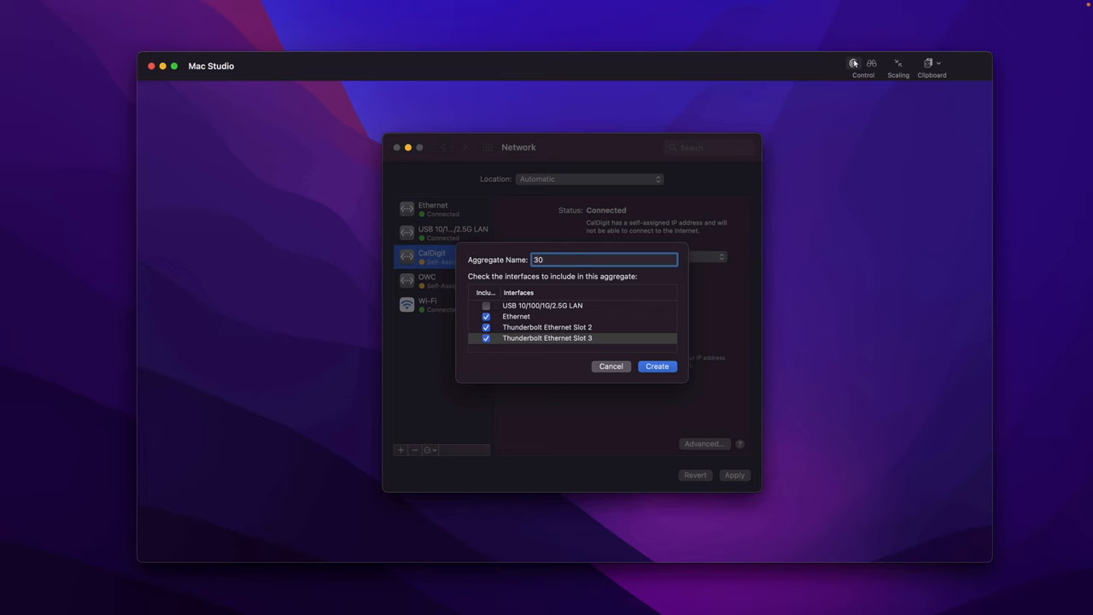
{"action": "left_click", "coordinate": [656, 366]}
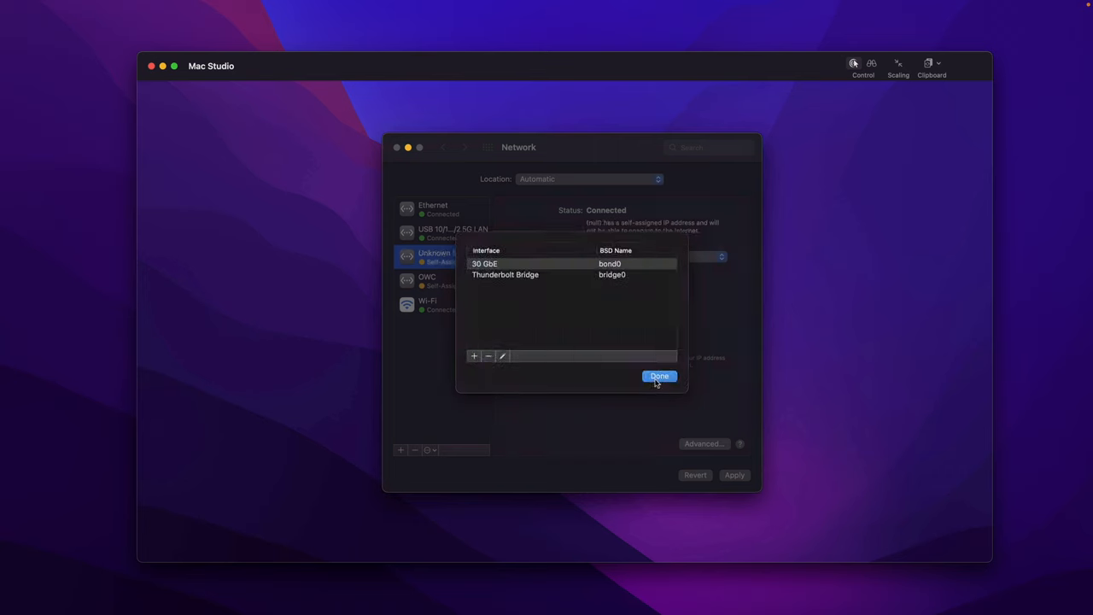
Step: Close the virtual interfaces sheet so 30 GbE appears as a network service
{"action": "left_click", "coordinate": [659, 376]}
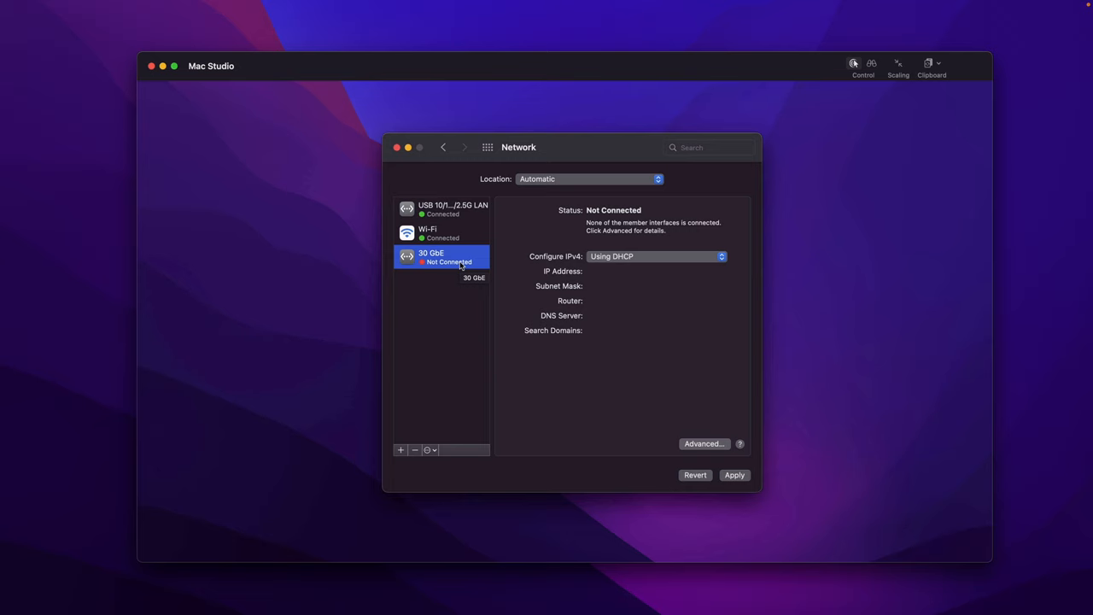
{"action": "mouse_move", "coordinate": [420, 263]}
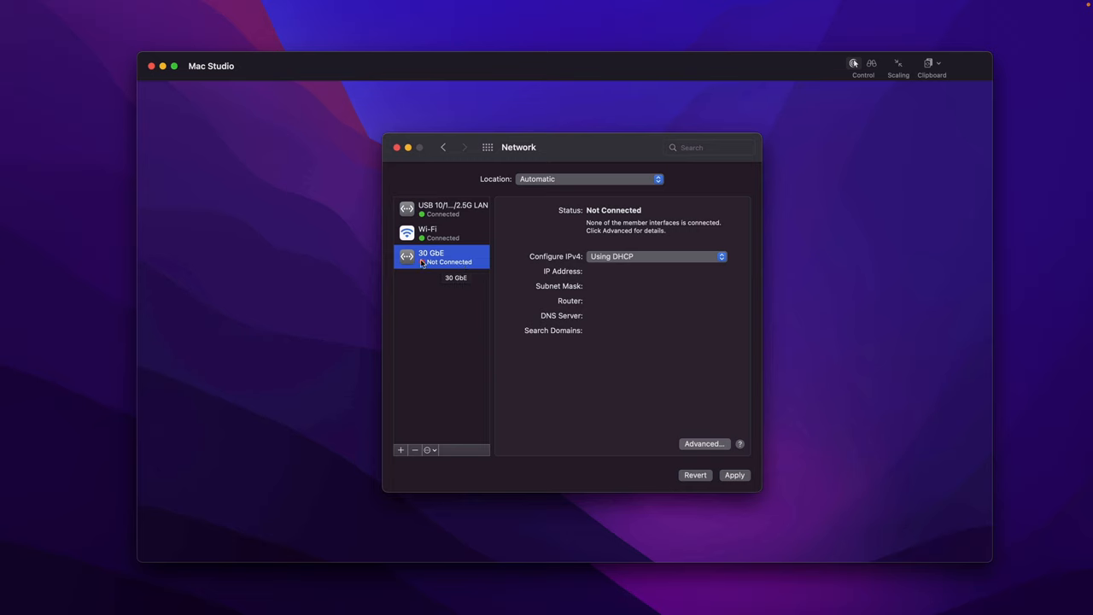
{"action": "mouse_move", "coordinate": [447, 266]}
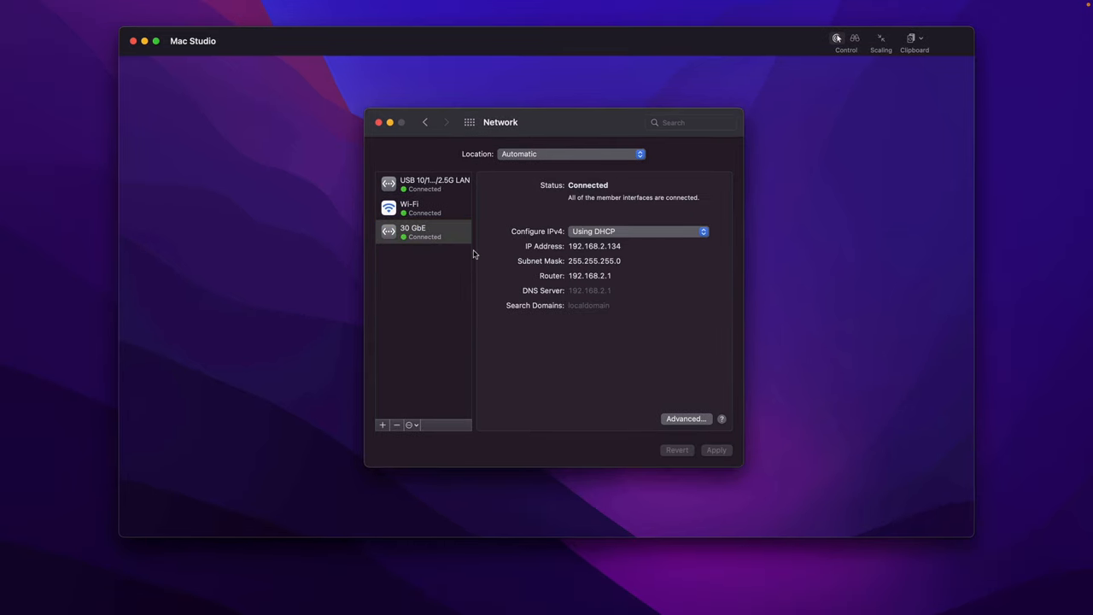
{"action": "mouse_move", "coordinate": [443, 235]}
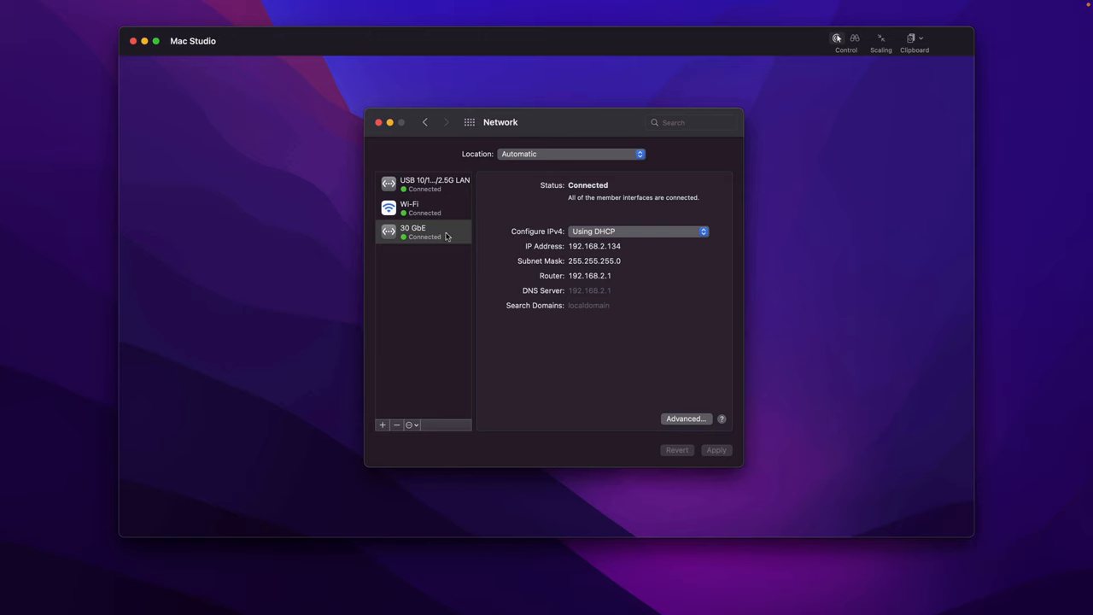
{"action": "mouse_move", "coordinate": [430, 220]}
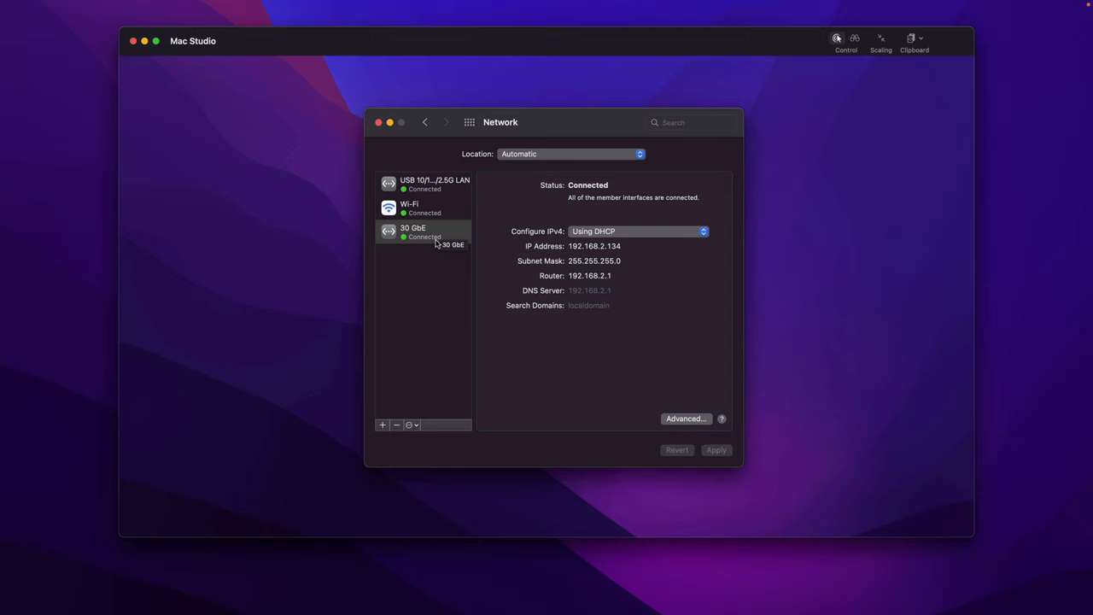
{"action": "mouse_move", "coordinate": [430, 238]}
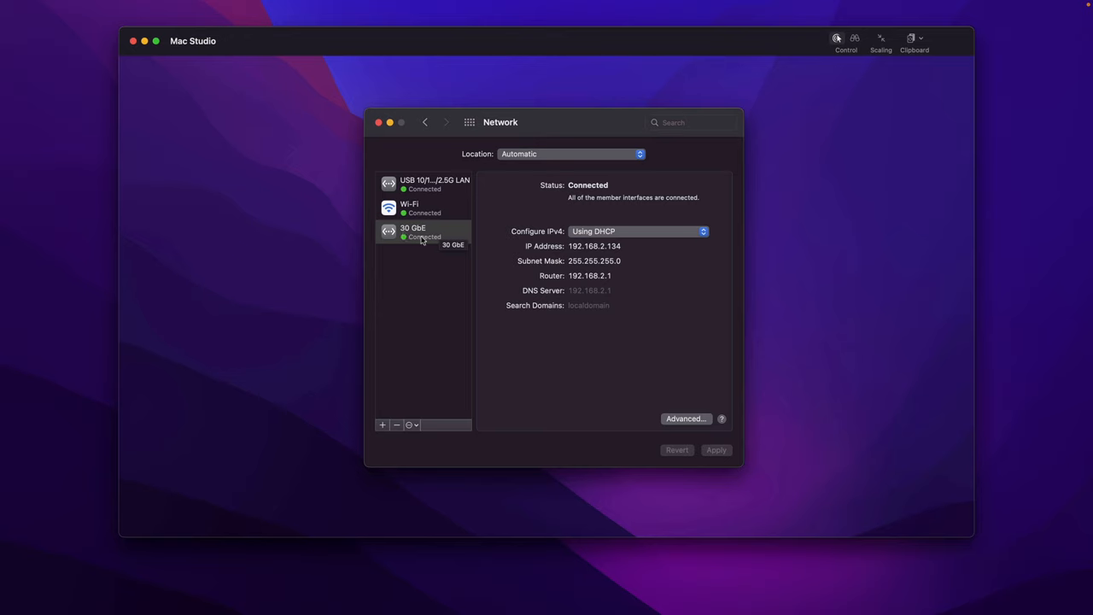
{"action": "mouse_move", "coordinate": [454, 243]}
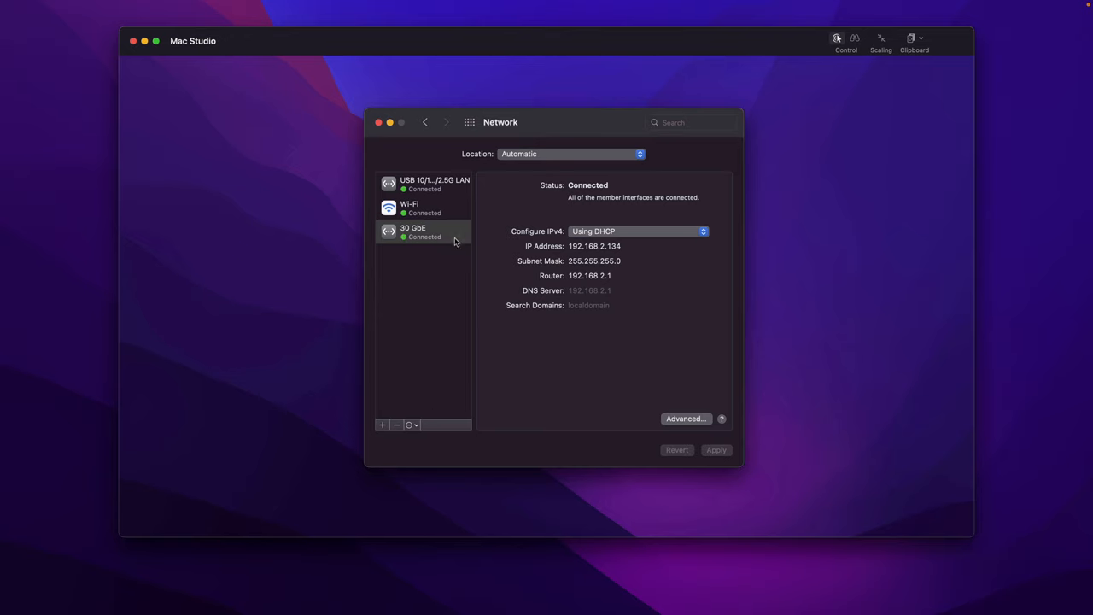
Step: Bring up Set Service Order and select 30 GbE for reordering
{"action": "left_click", "coordinate": [410, 423]}
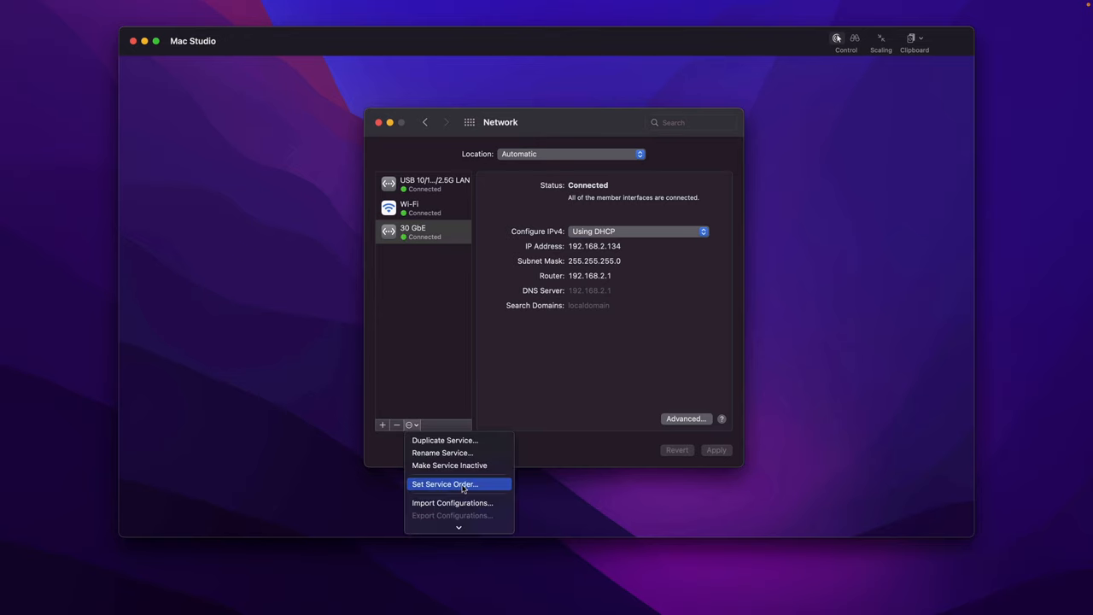
{"action": "left_click", "coordinate": [444, 485]}
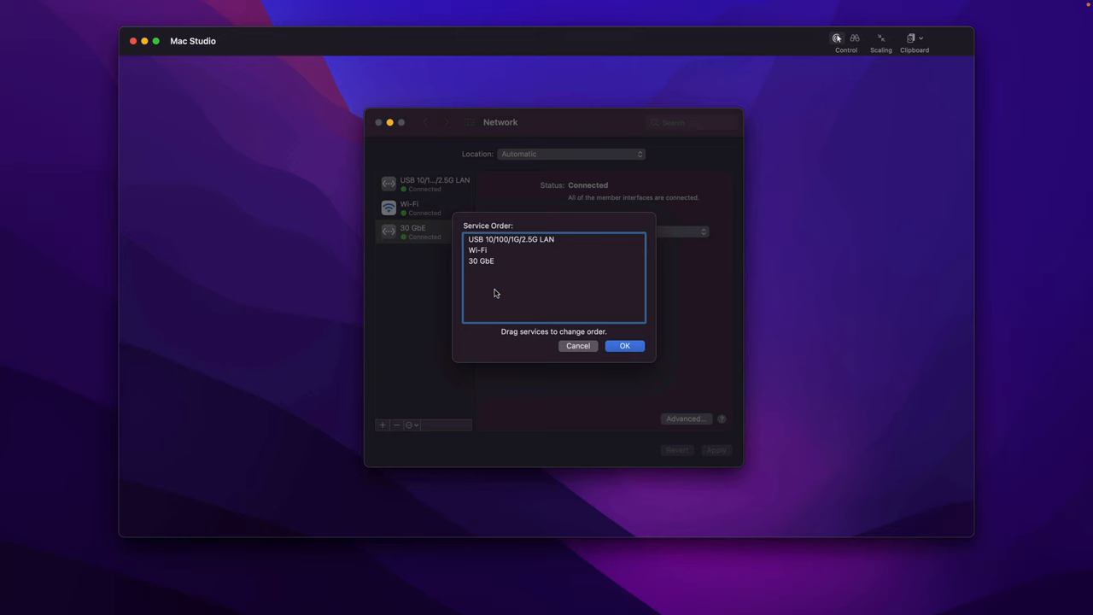
{"action": "mouse_move", "coordinate": [413, 238]}
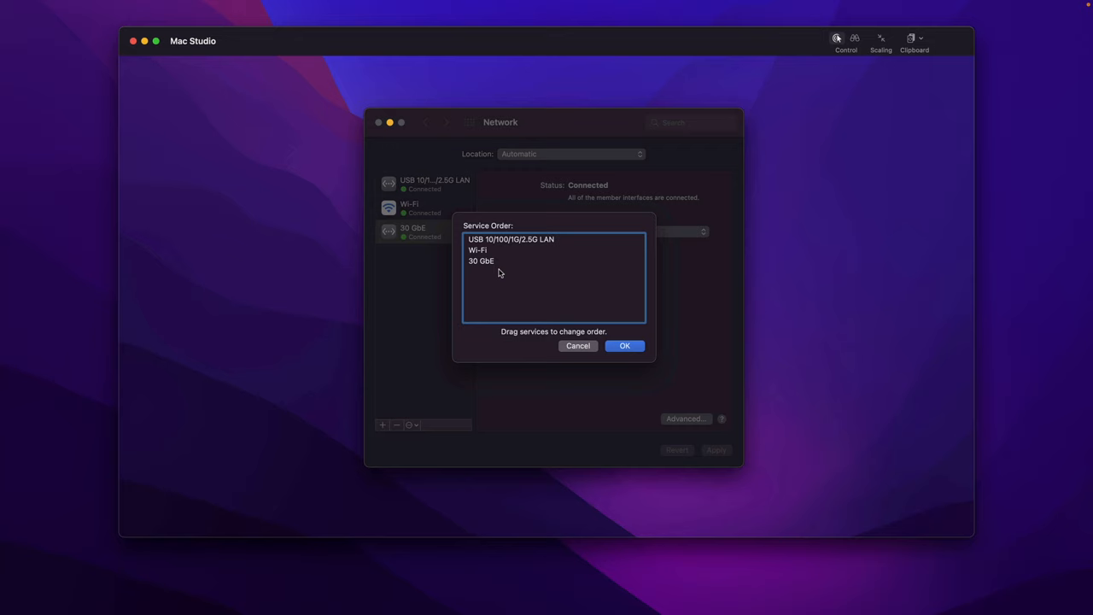
{"action": "left_click", "coordinate": [481, 260]}
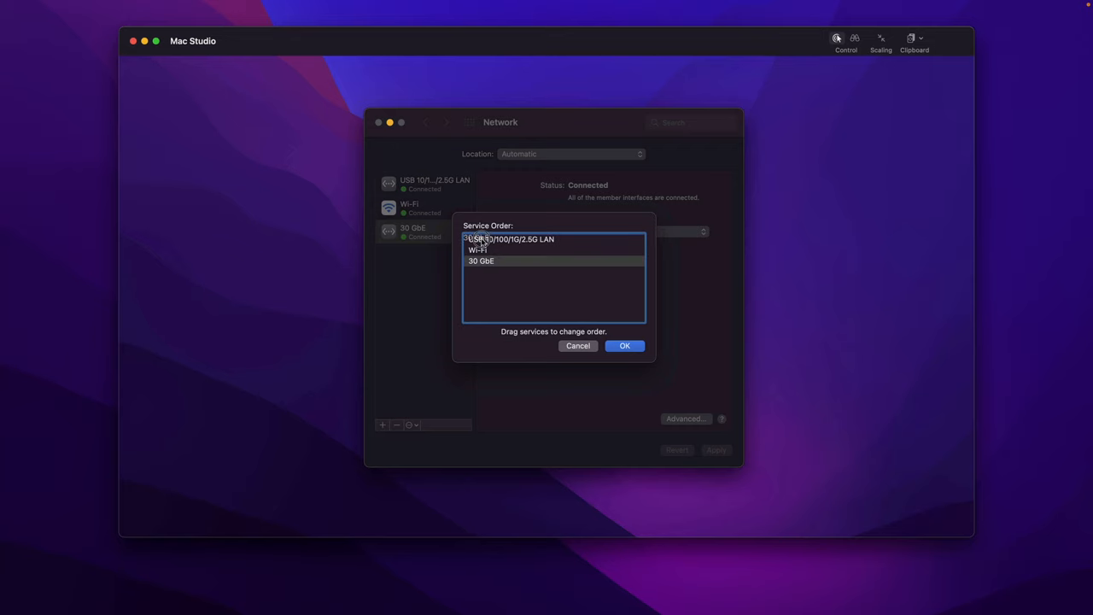
Step: Move 30 GbE to the top of the service order, apply it, and view its details
{"action": "left_click_drag", "start_coordinate": [482, 260], "coordinate": [481, 239]}
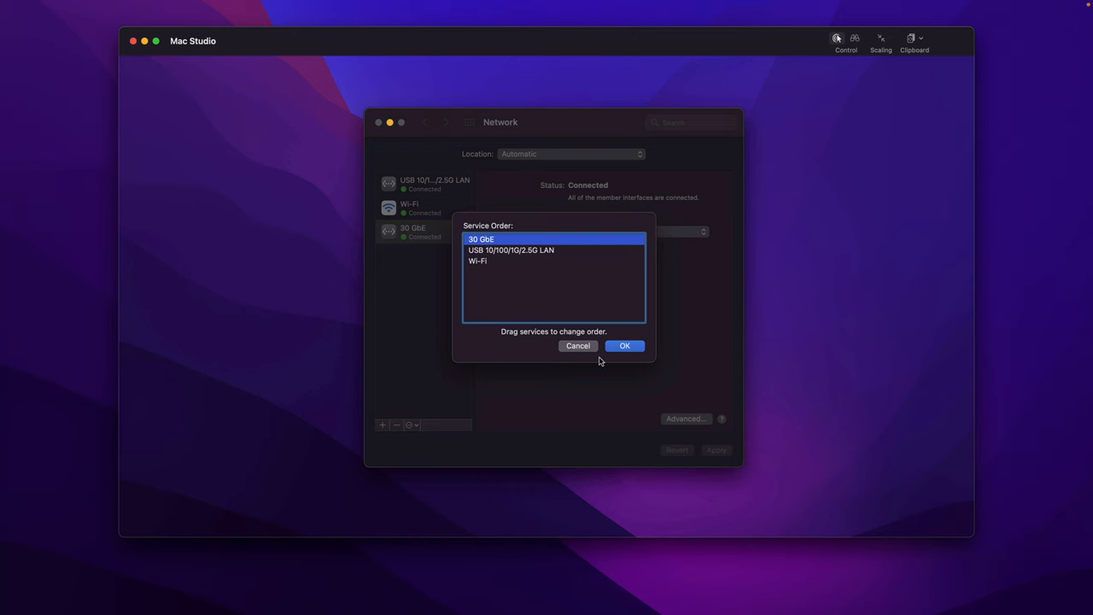
{"action": "left_click", "coordinate": [625, 345]}
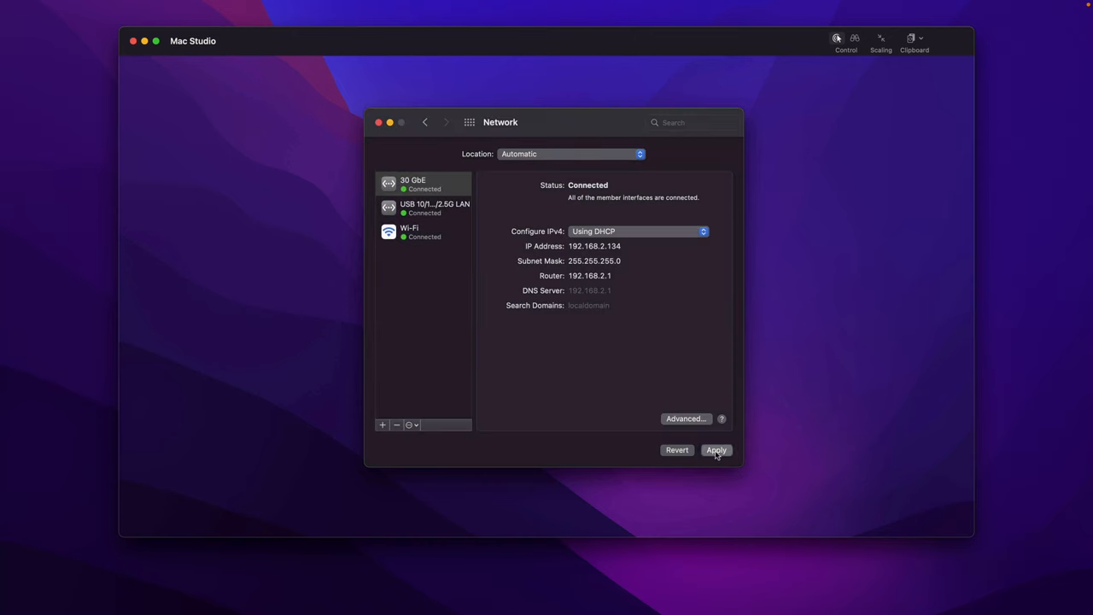
{"action": "left_click", "coordinate": [715, 451]}
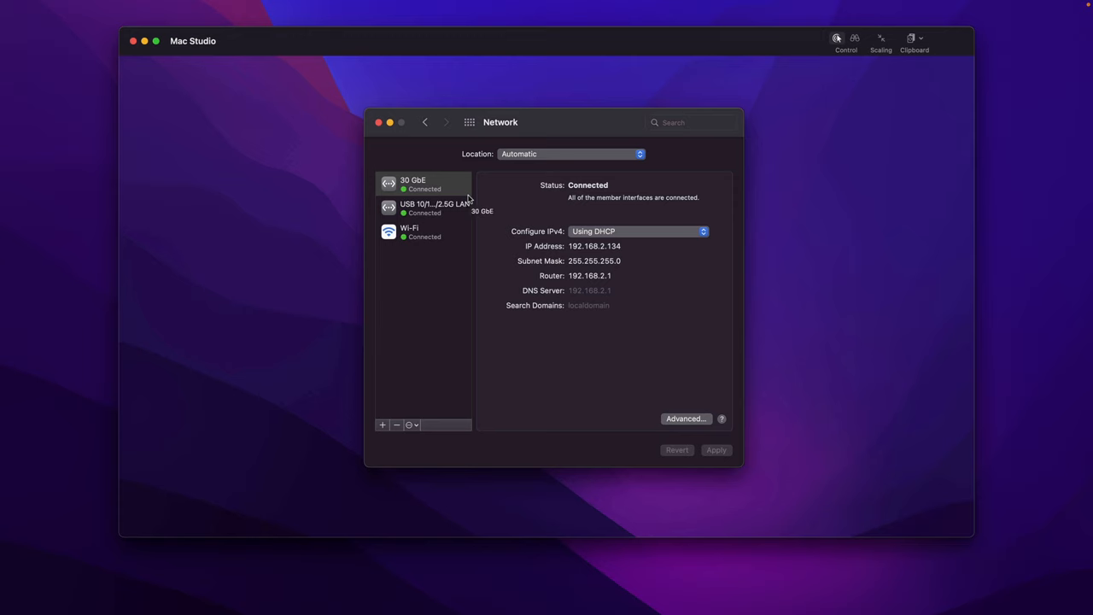
{"action": "left_click", "coordinate": [424, 184]}
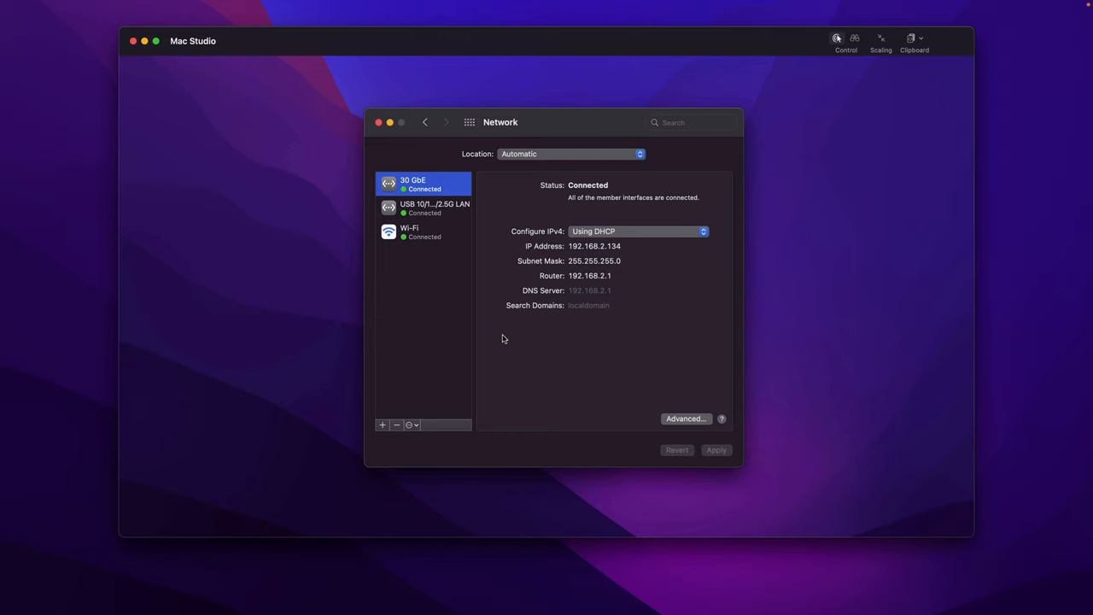
{"action": "mouse_move", "coordinate": [673, 416]}
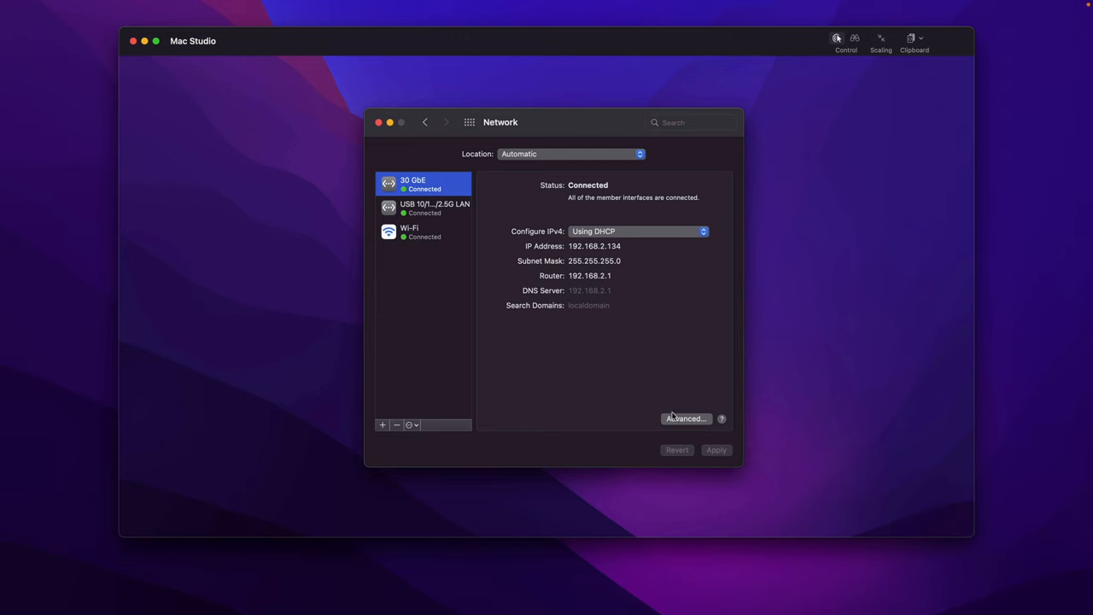
Step: In 30 GbE's advanced Hardware settings, set Configure to Manually and bring up the MTU sizes
{"action": "left_click", "coordinate": [686, 418]}
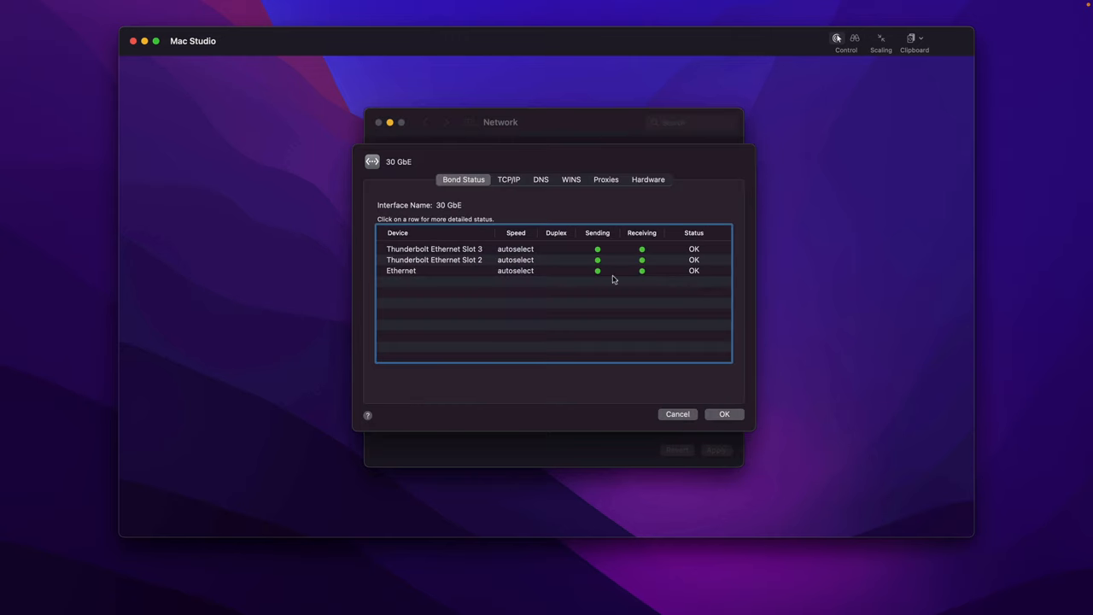
{"action": "left_click", "coordinate": [647, 179]}
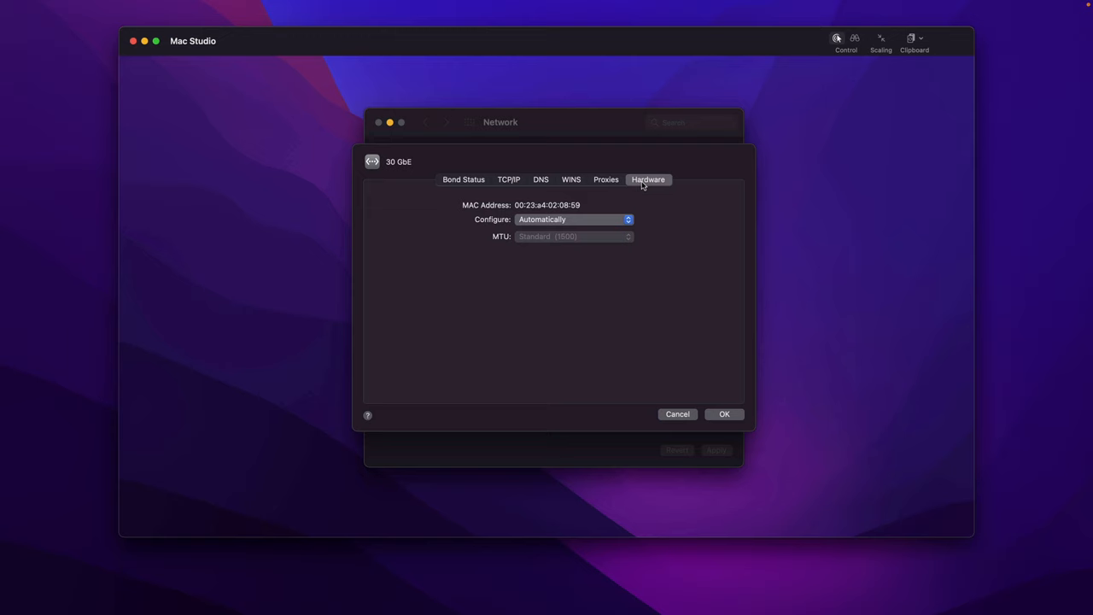
{"action": "mouse_move", "coordinate": [511, 222]}
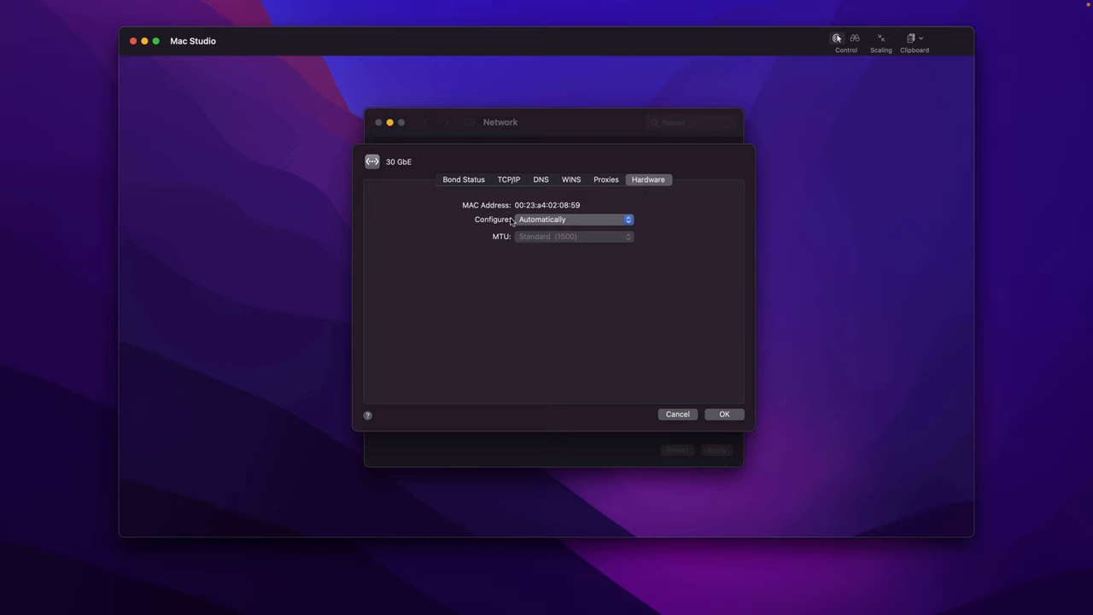
{"action": "left_click", "coordinate": [572, 219]}
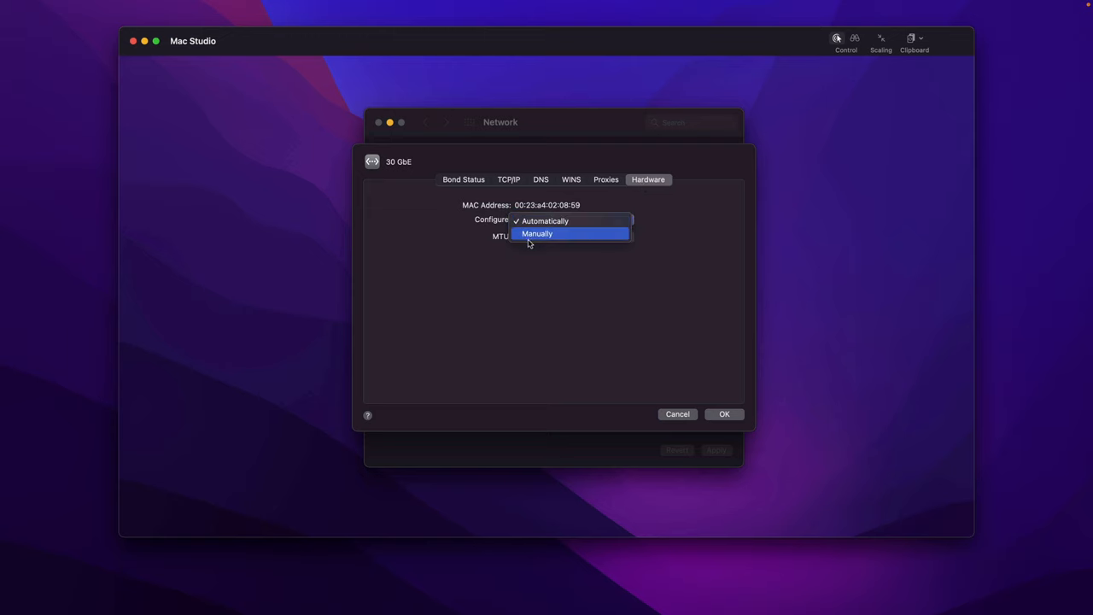
{"action": "left_click", "coordinate": [536, 232]}
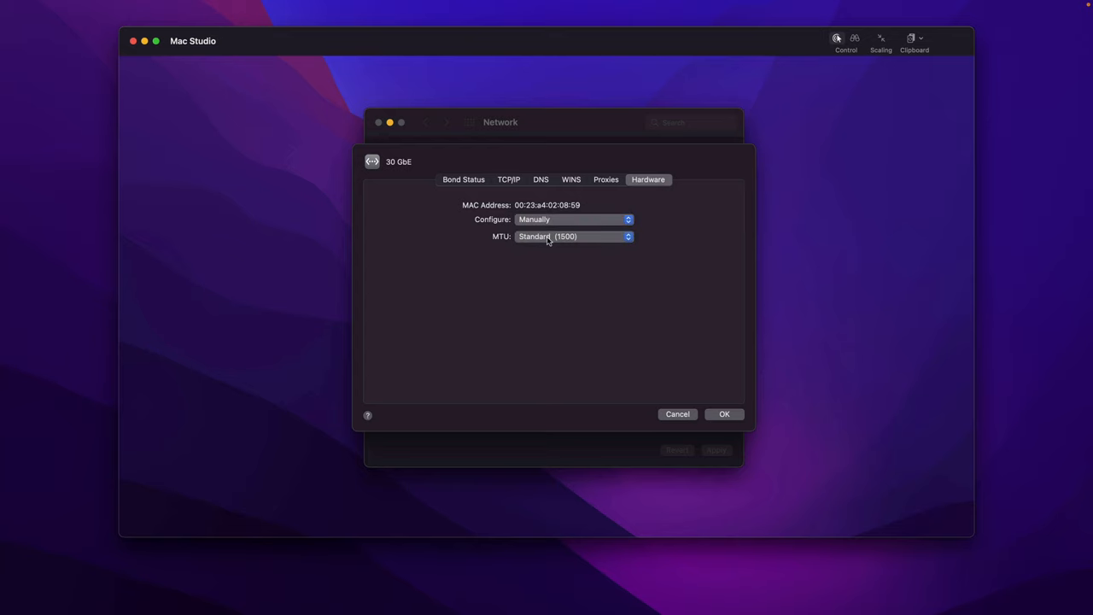
{"action": "left_click", "coordinate": [574, 235]}
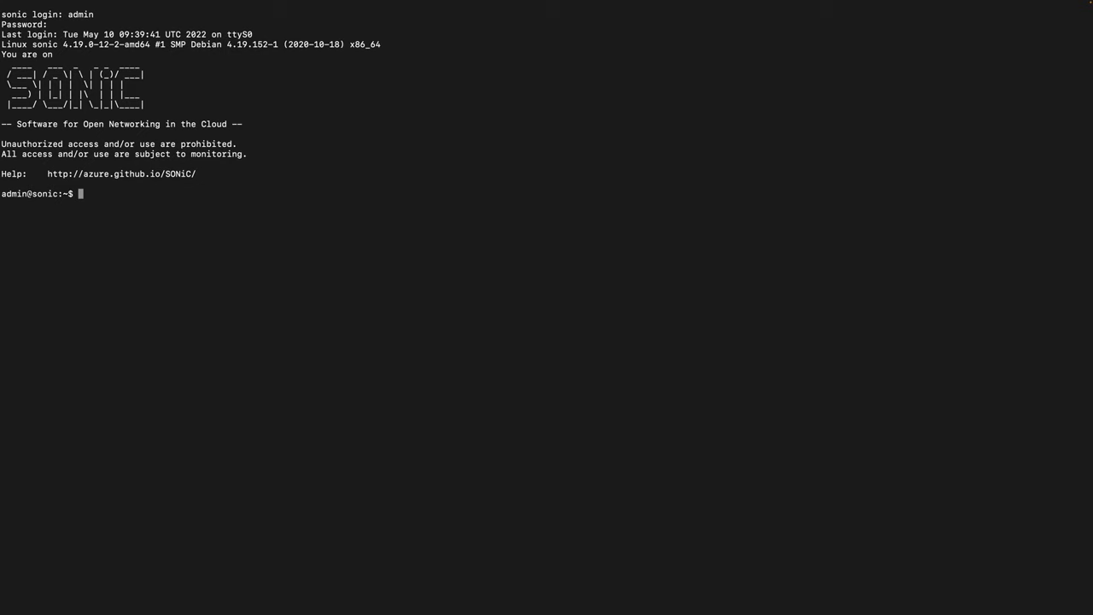
Step: Run 'show interfaces status' on the SONiC switch console
{"action": "type", "text": "show interfaces status"}
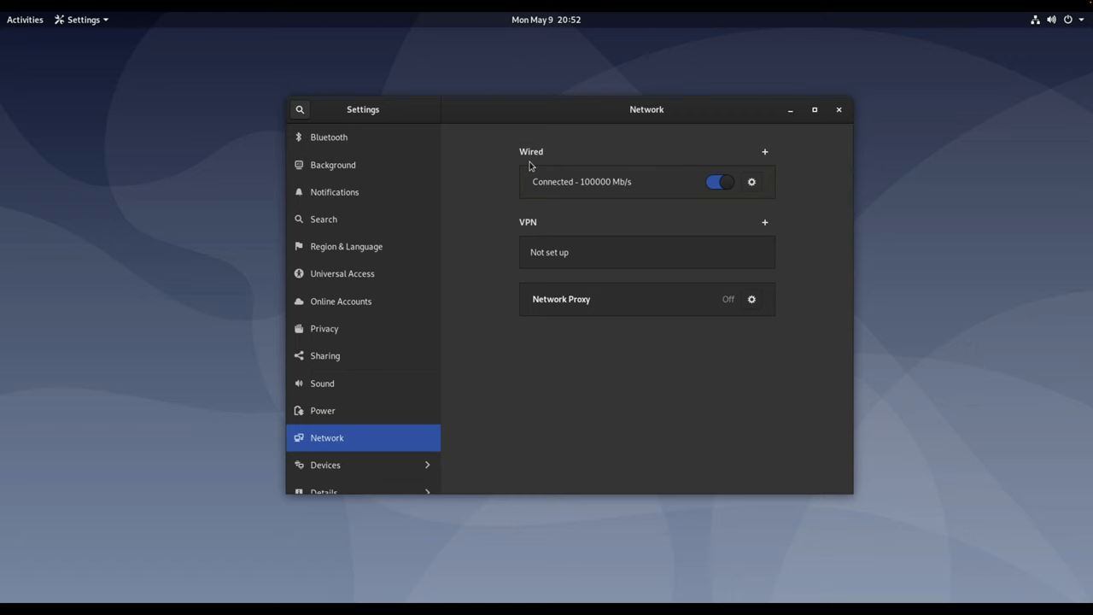
{"action": "mouse_move", "coordinate": [598, 191]}
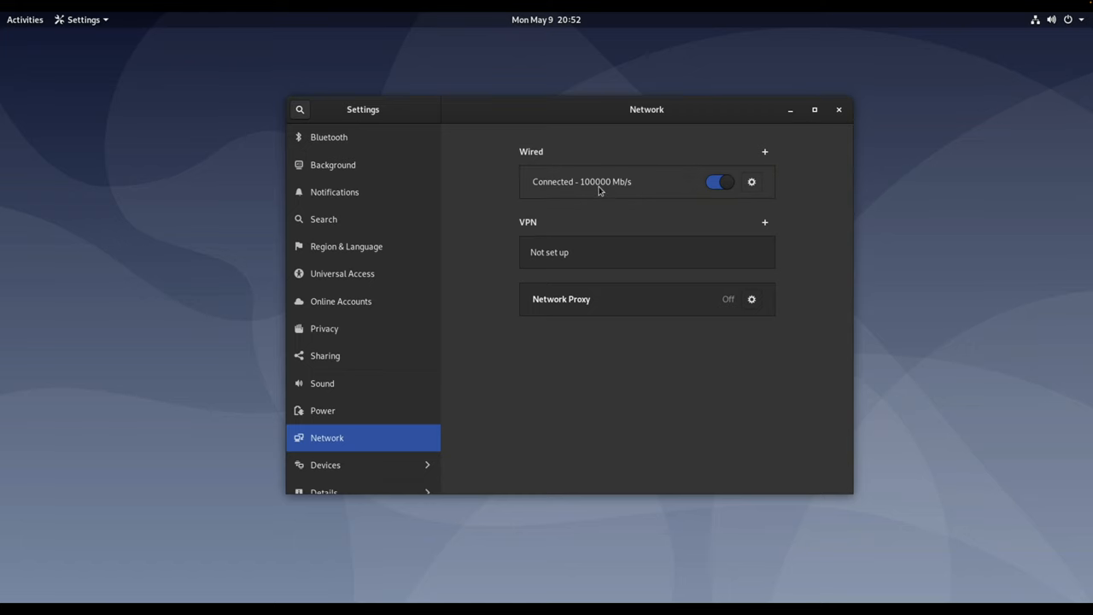
{"action": "mouse_move", "coordinate": [625, 189]}
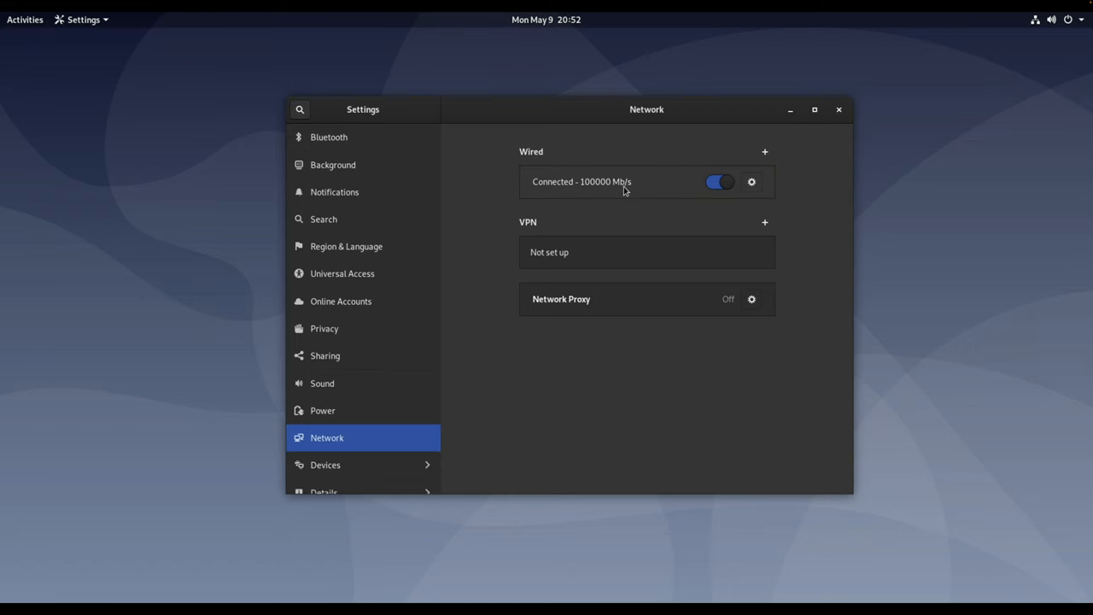
Step: View the wired connection's Identity settings confirming MTU 9000
{"action": "left_click", "coordinate": [751, 180]}
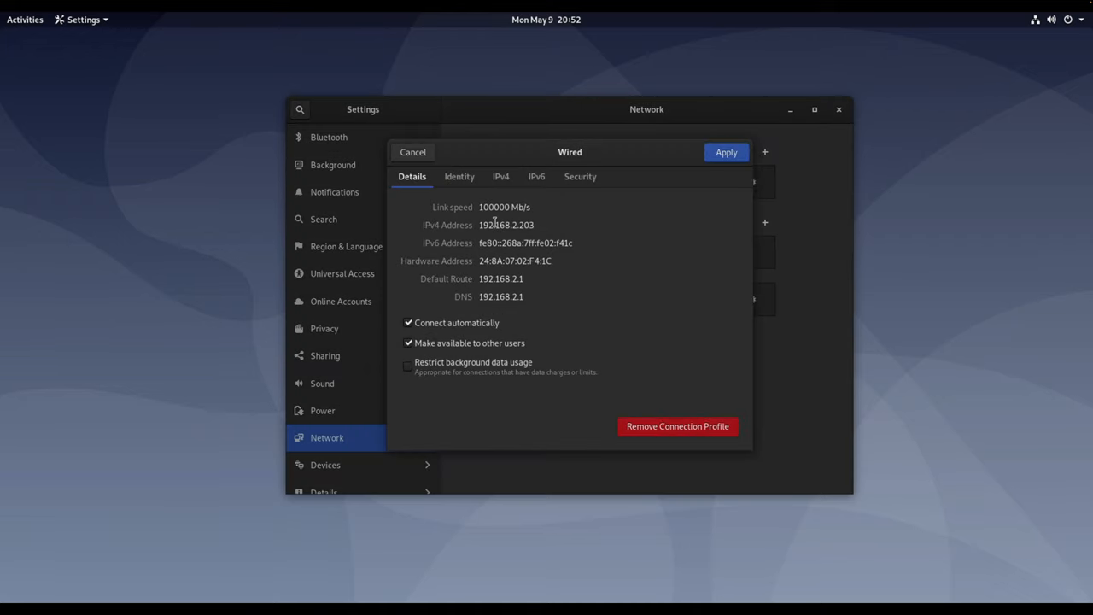
{"action": "left_click", "coordinate": [459, 176]}
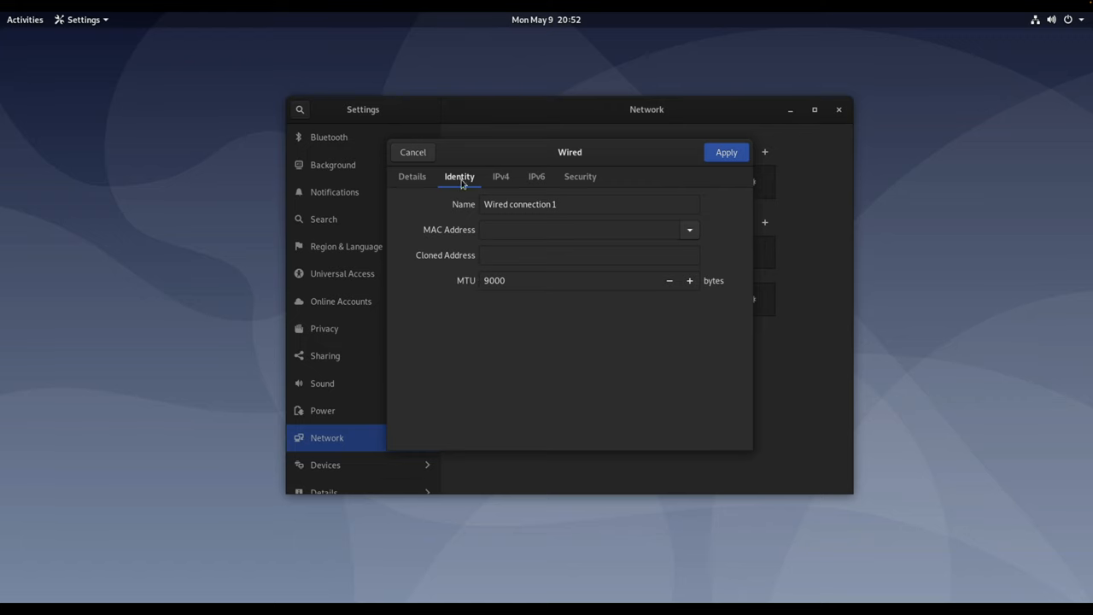
{"action": "left_click", "coordinate": [411, 176]}
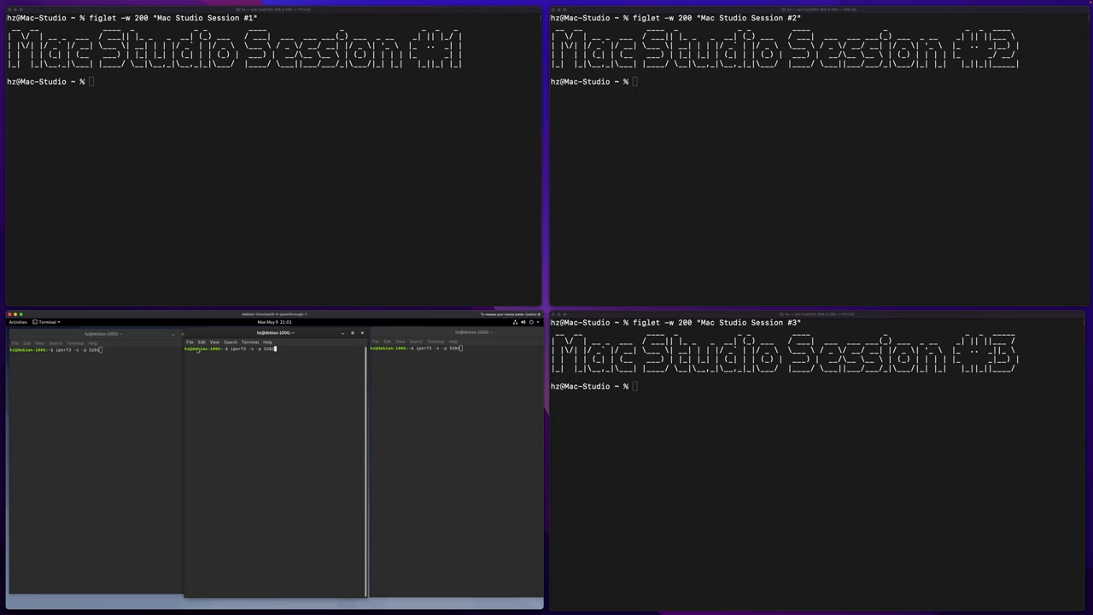
{"action": "mouse_move", "coordinate": [225, 396]}
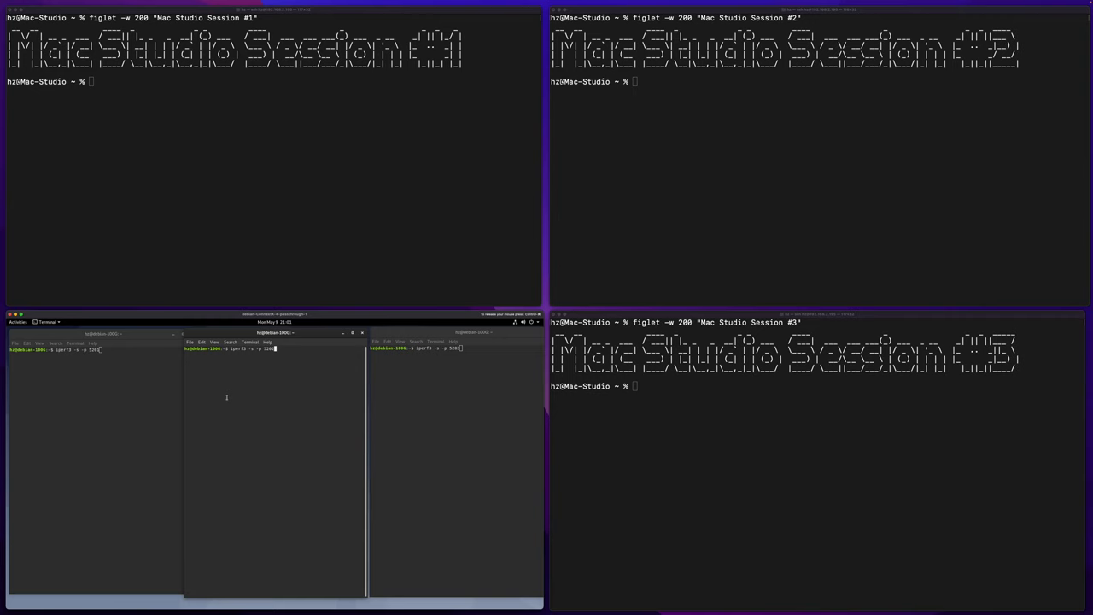
{"action": "mouse_move", "coordinate": [437, 424]}
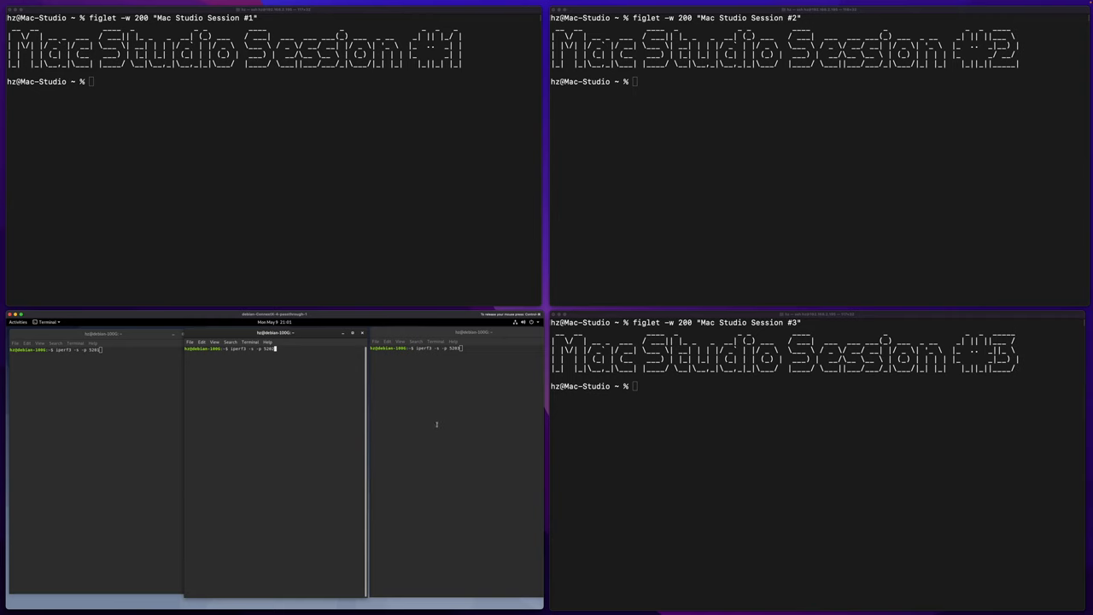
{"action": "mouse_move", "coordinate": [256, 417]}
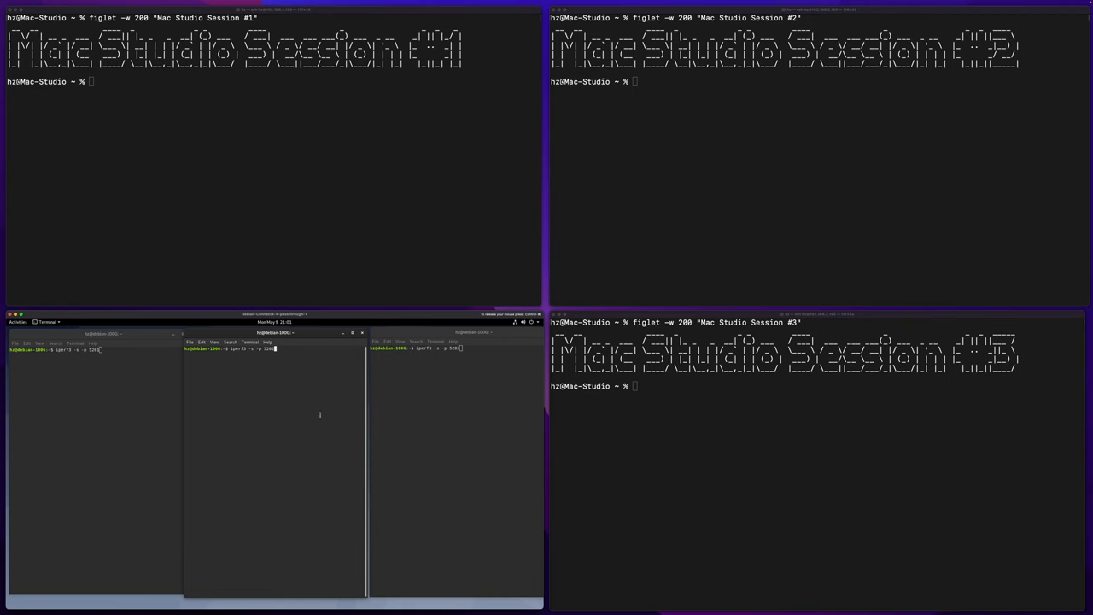
{"action": "mouse_move", "coordinate": [720, 441]}
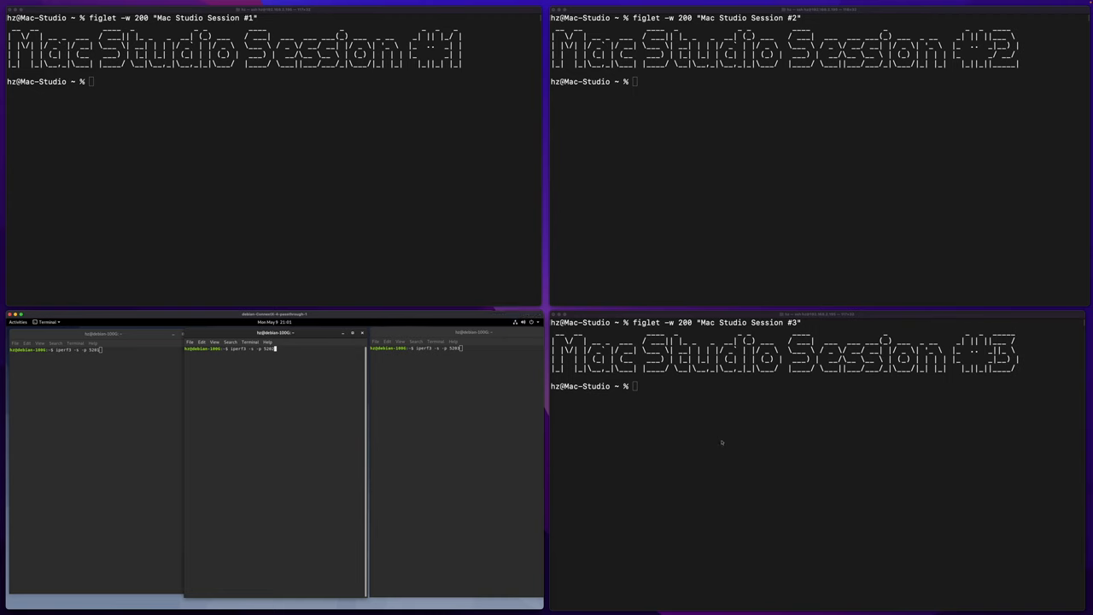
{"action": "mouse_move", "coordinate": [603, 188]}
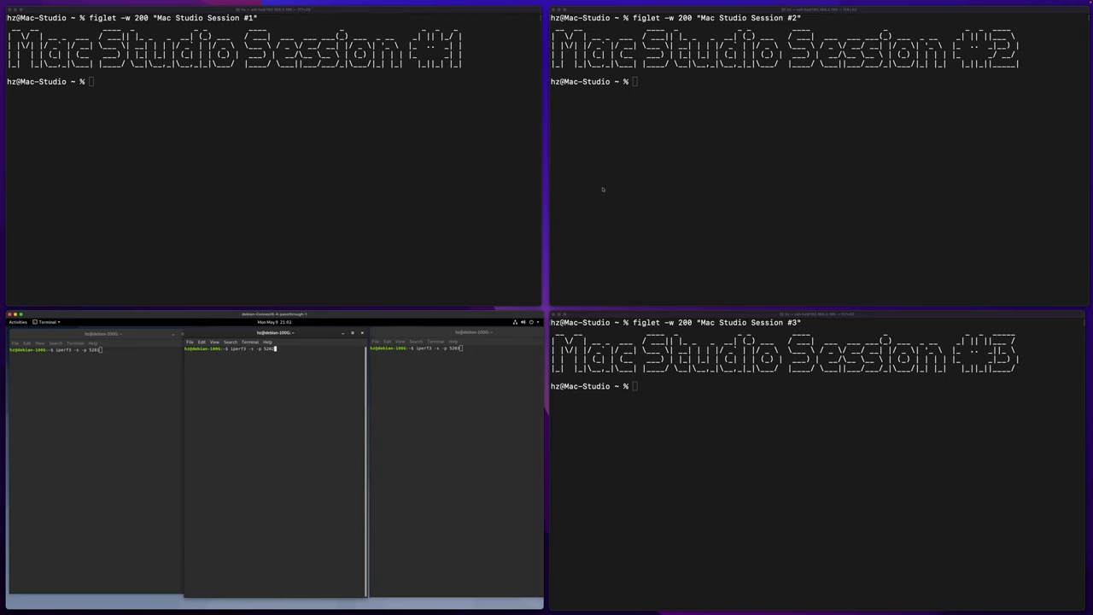
{"action": "mouse_move", "coordinate": [284, 79]}
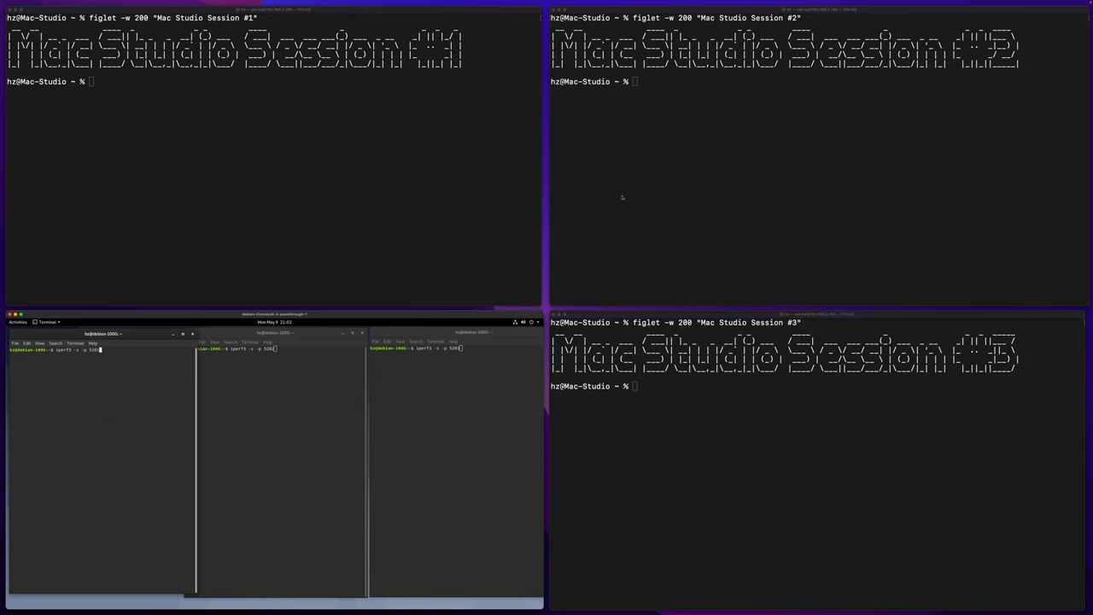
{"action": "mouse_move", "coordinate": [369, 233]}
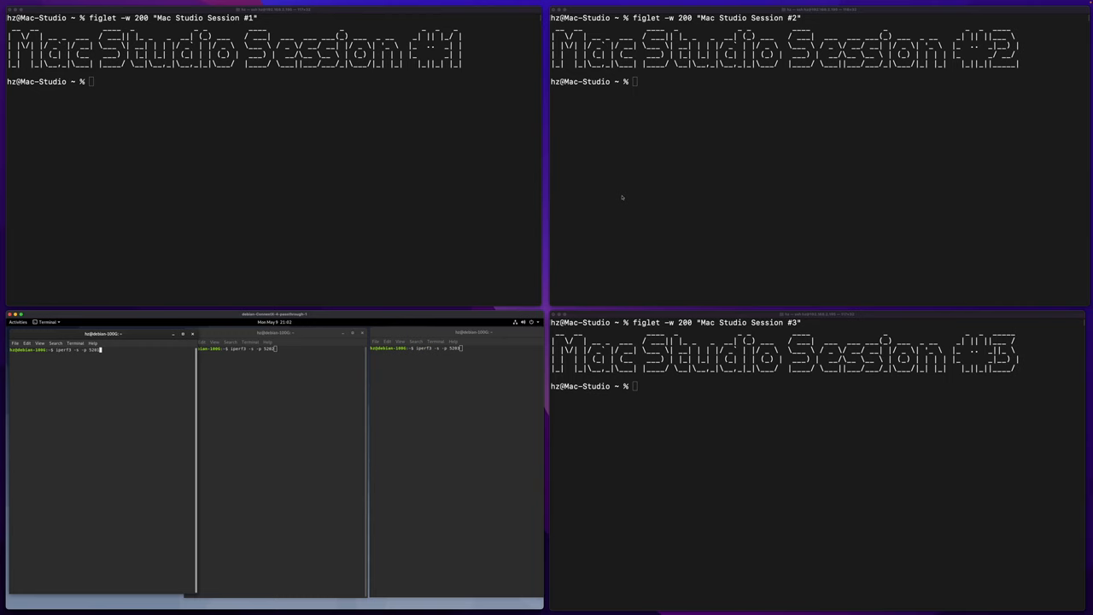
{"action": "mouse_move", "coordinate": [614, 232]}
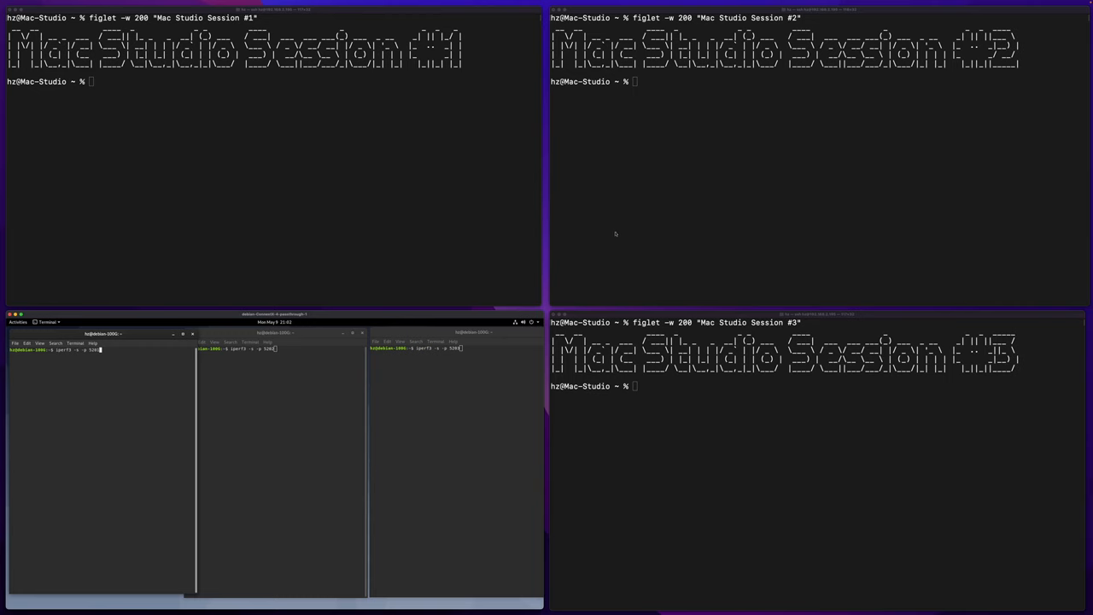
{"action": "mouse_move", "coordinate": [515, 242]}
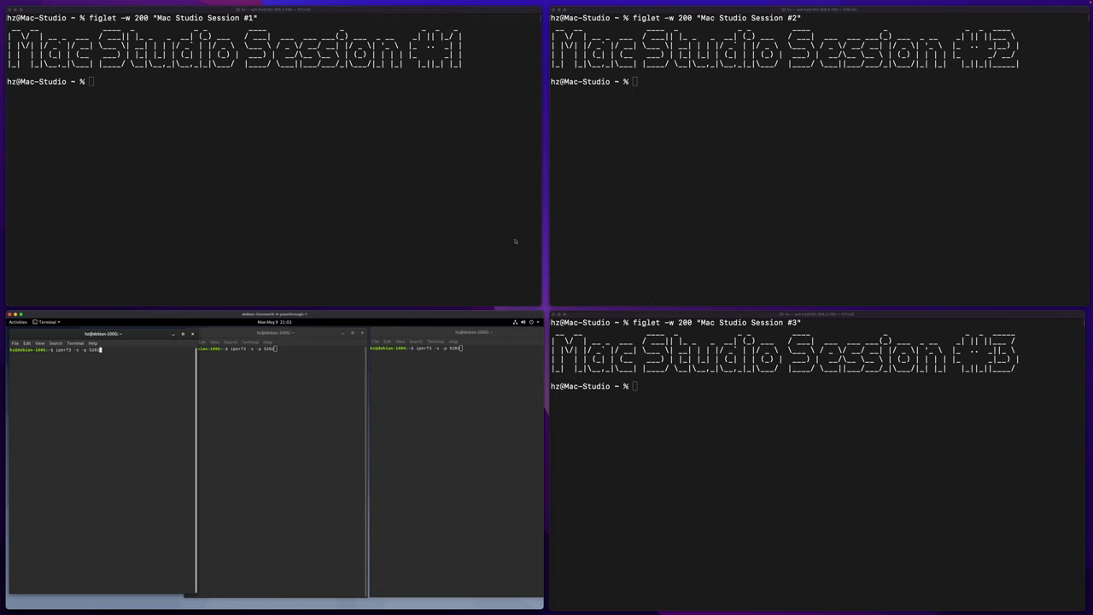
{"action": "mouse_move", "coordinate": [500, 227]}
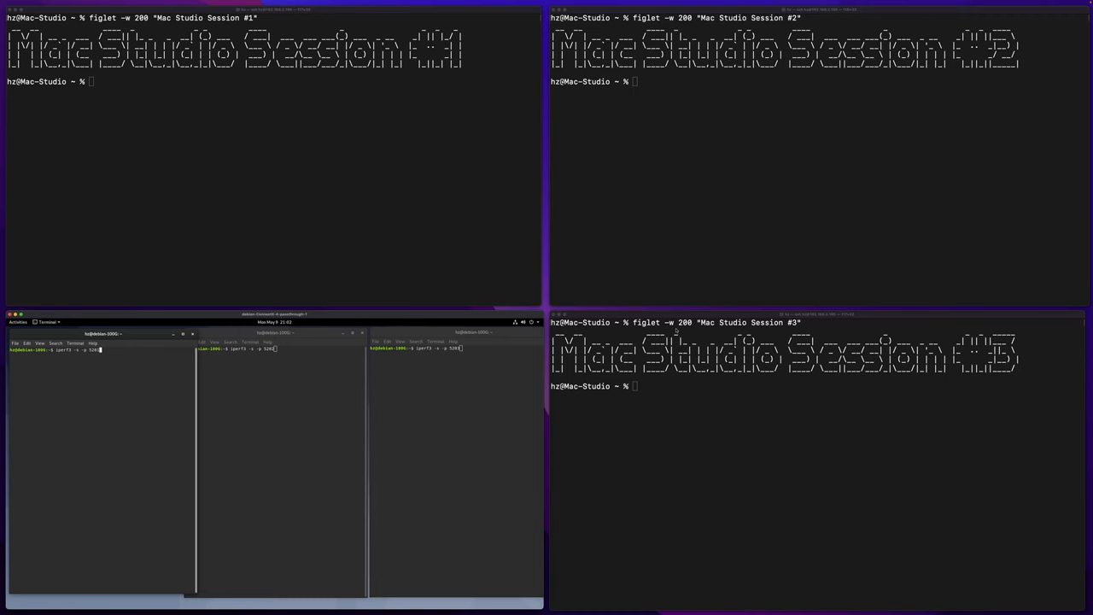
{"action": "mouse_move", "coordinate": [154, 391]}
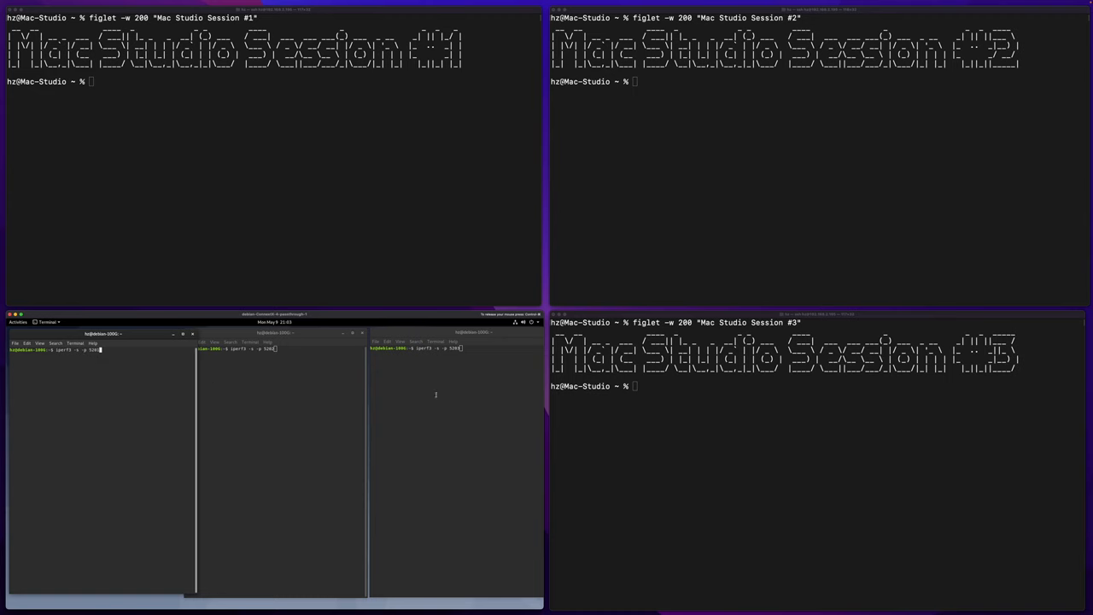
{"action": "mouse_move", "coordinate": [145, 410]}
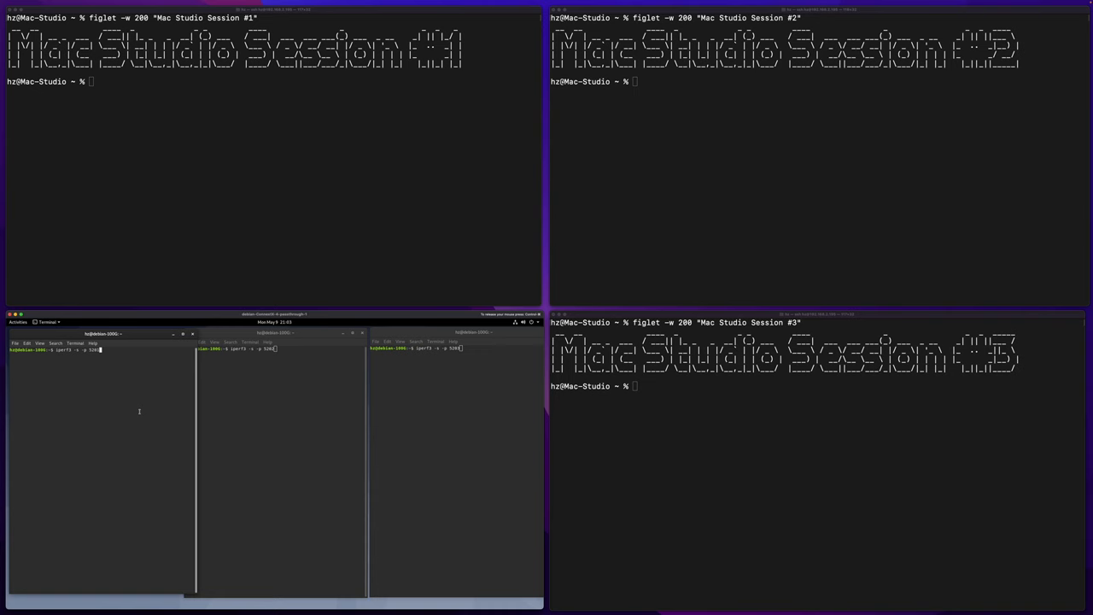
{"action": "key", "text": "Return"}
{"action": "type", "text": "iperf3 -c 192.168.2.203 -p 5201 -t 9999"}
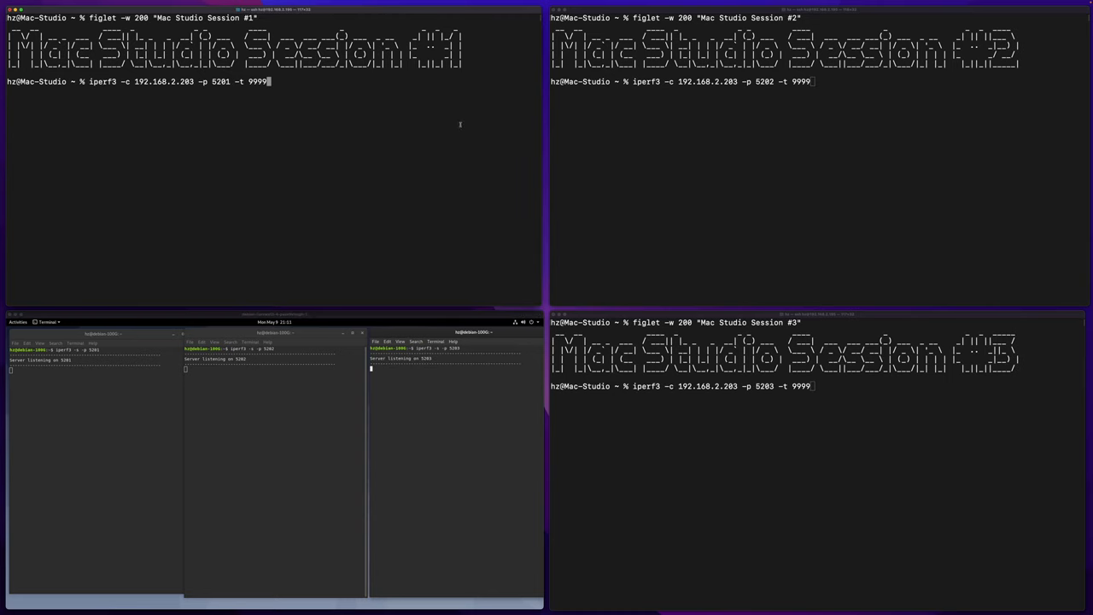
{"action": "mouse_move", "coordinate": [342, 80]}
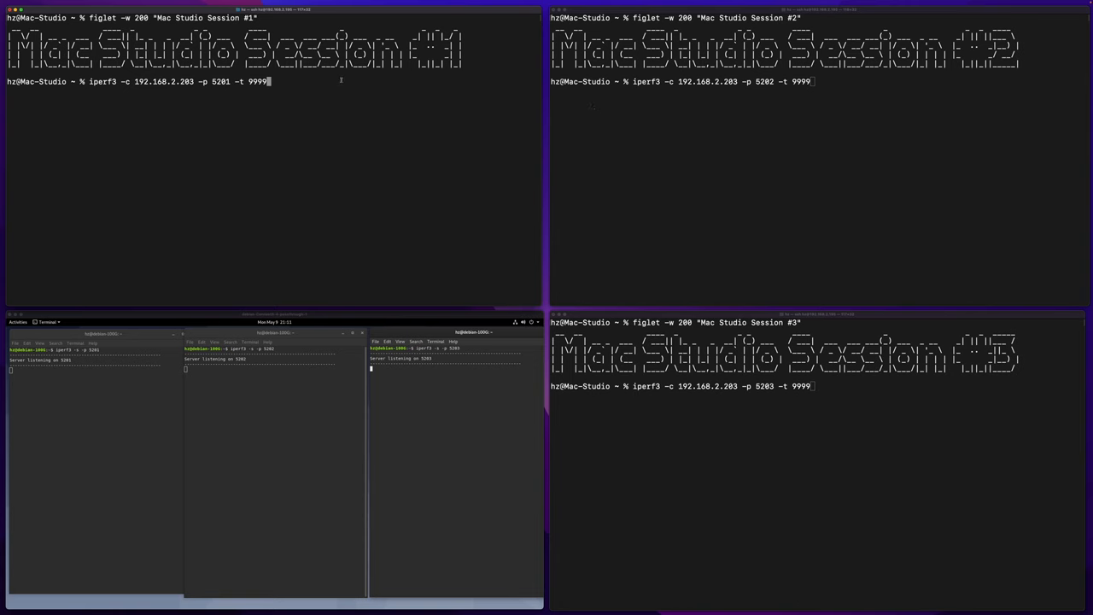
{"action": "mouse_move", "coordinate": [198, 92]}
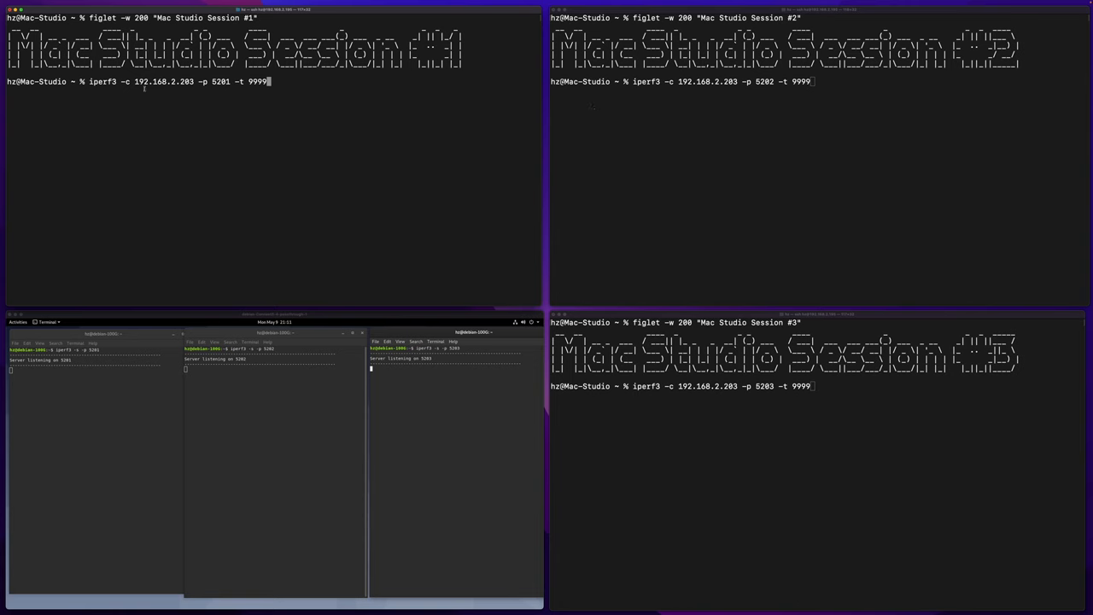
{"action": "mouse_move", "coordinate": [242, 396]}
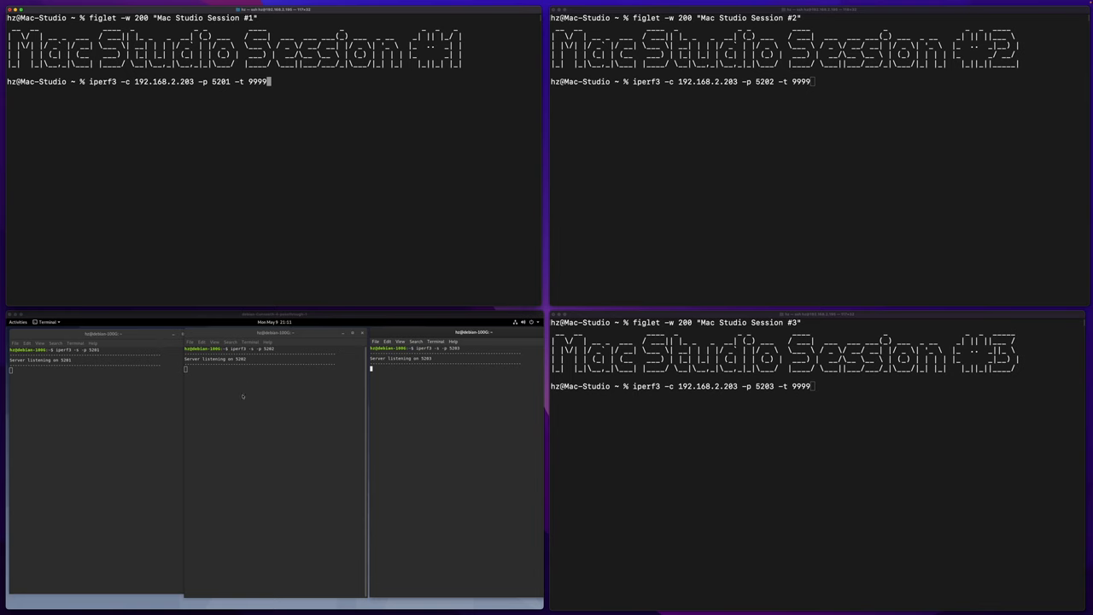